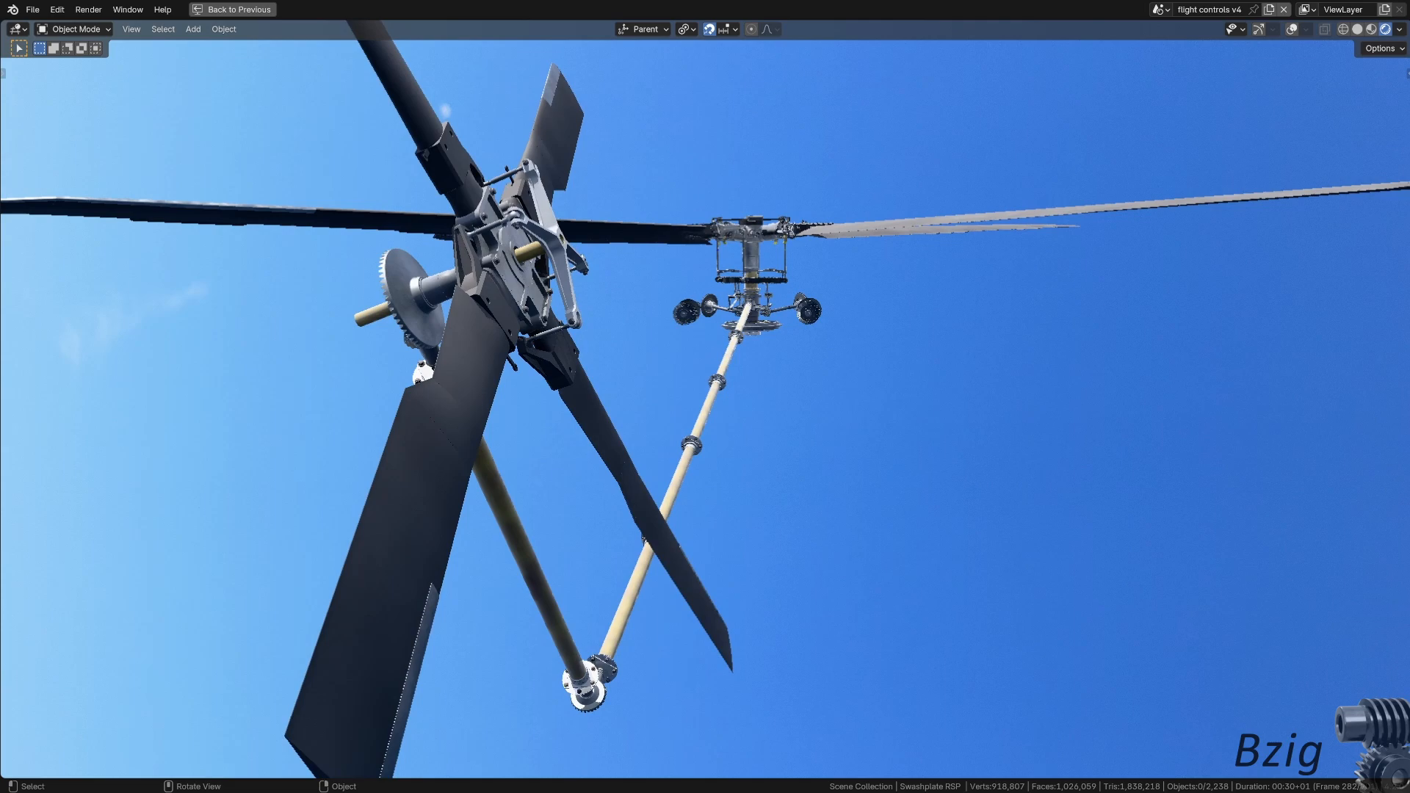
Toggle playback to watch the swashplate linkages beside the floating Custom Properties window
{"action": "key", "text": "Space"}
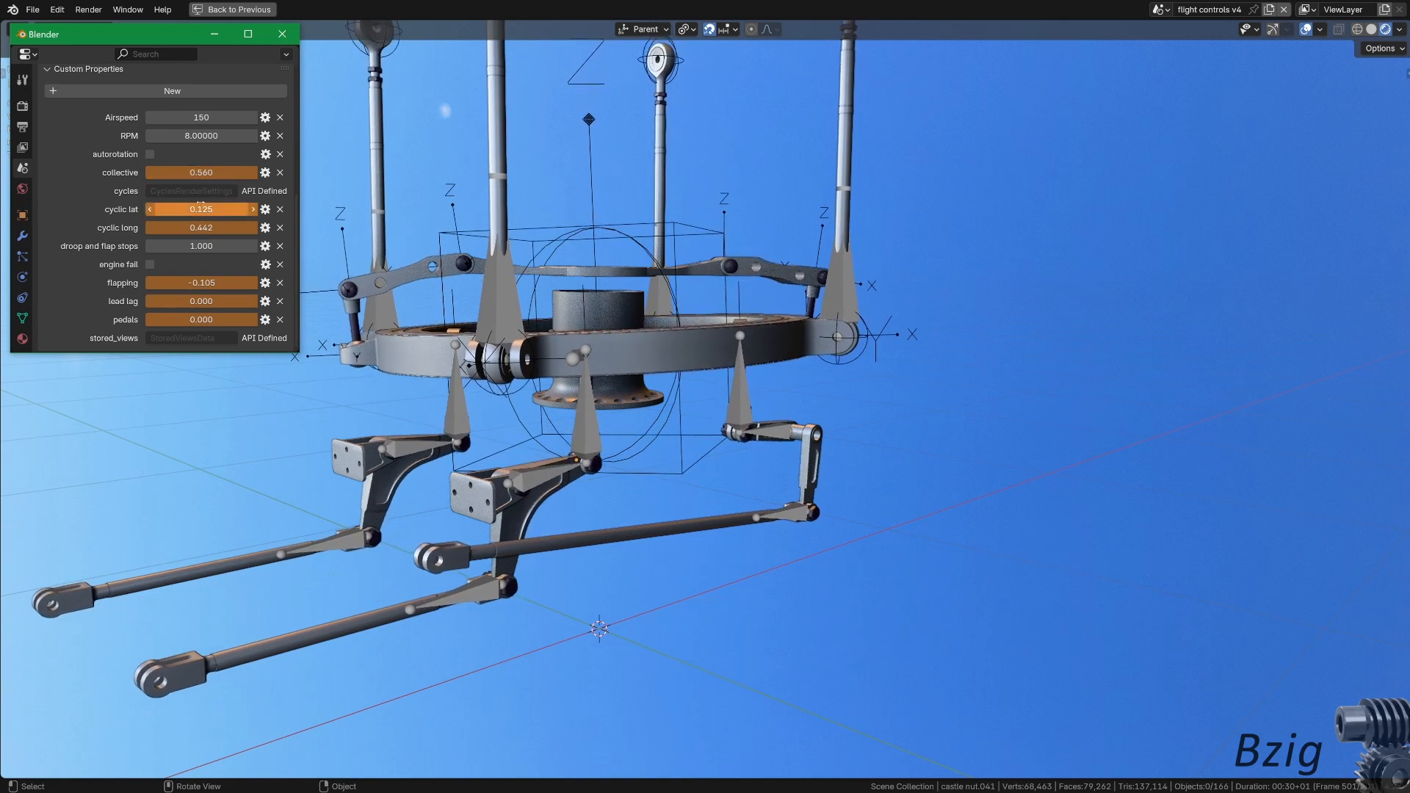
Drag the cyclic lat and cyclic long sliders back and forth, tilting the swashplate sideways and fore-aft
{"action": "left_click_drag", "start_coordinate": [201, 208], "coordinate": [213, 209]}
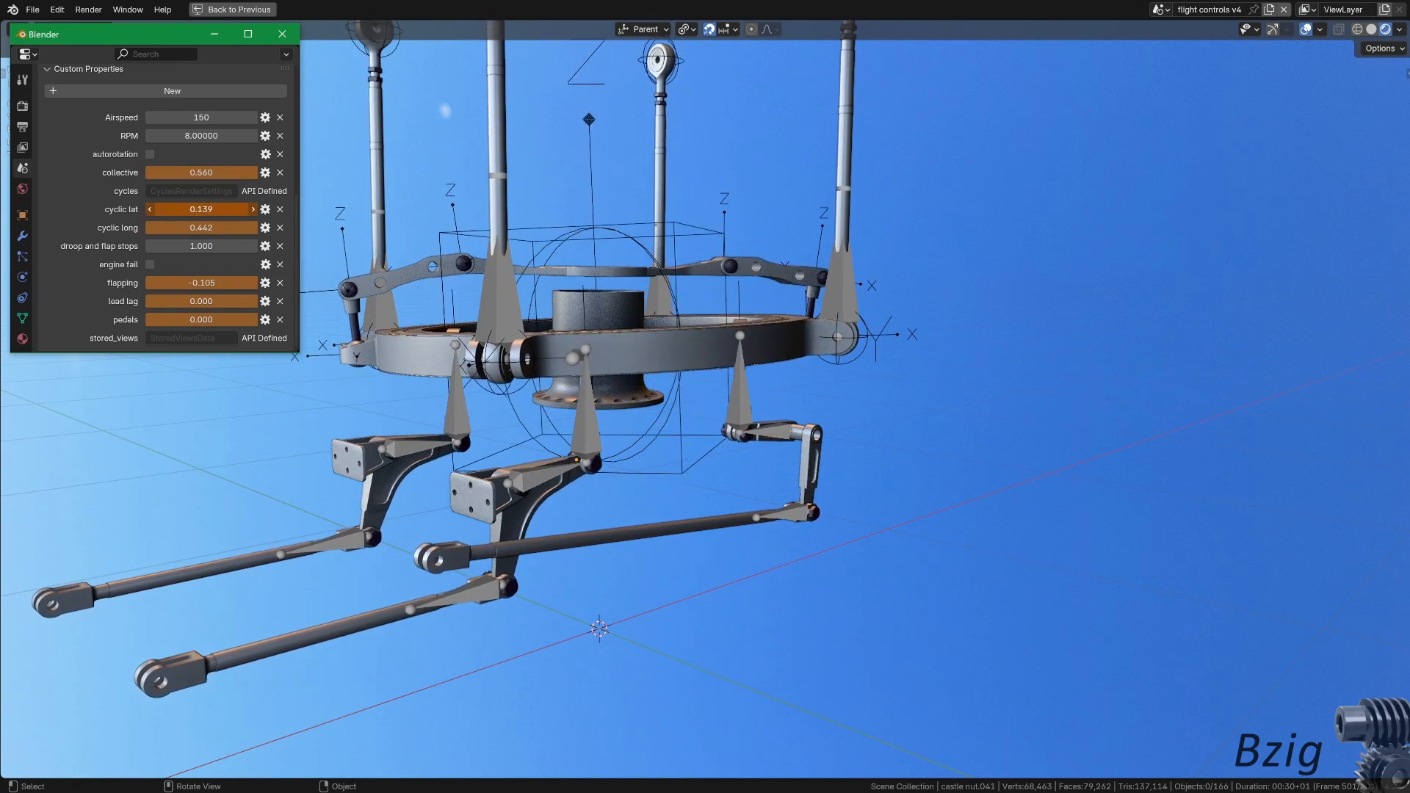
{"action": "left_click_drag", "start_coordinate": [215, 208], "coordinate": [135, 208]}
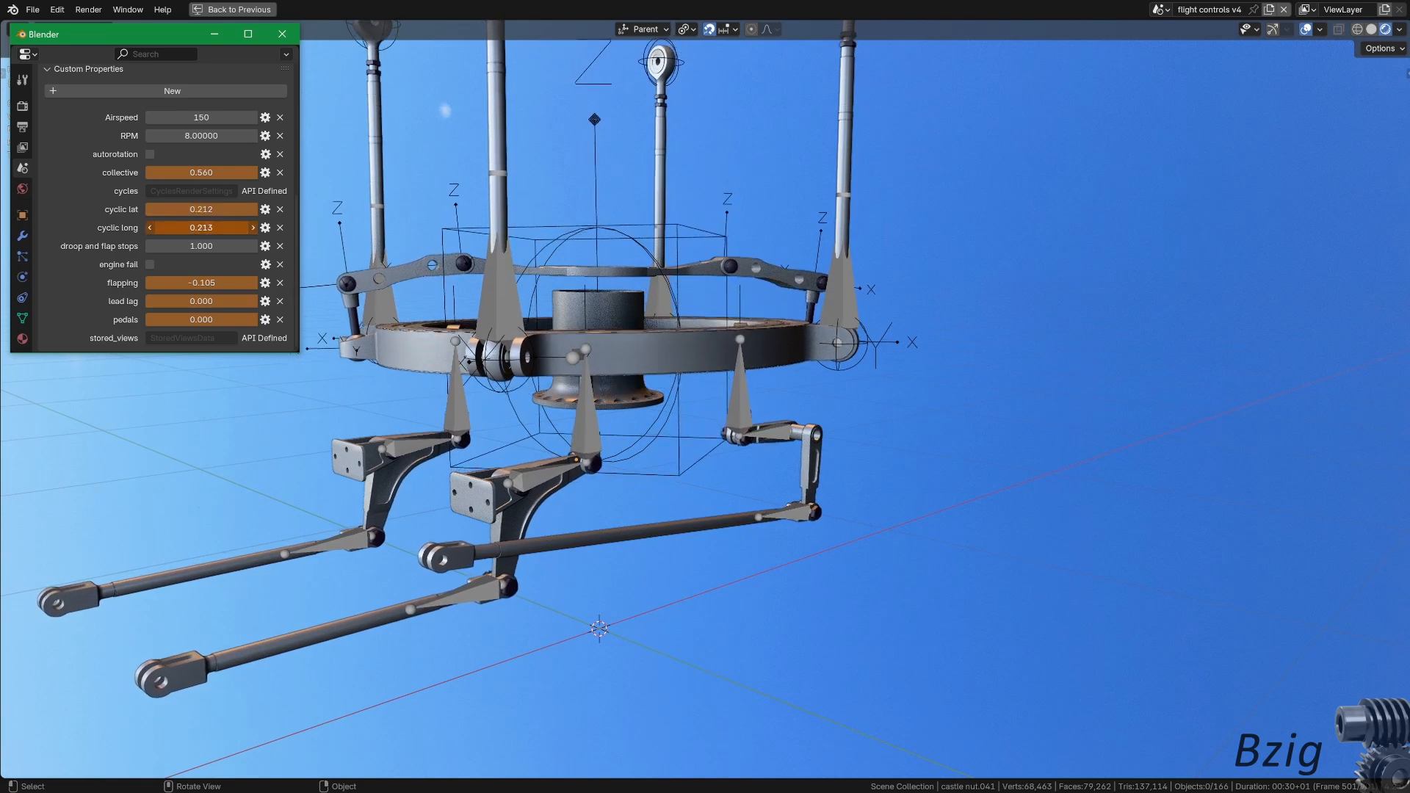
{"action": "left_click_drag", "start_coordinate": [180, 228], "coordinate": [225, 227]}
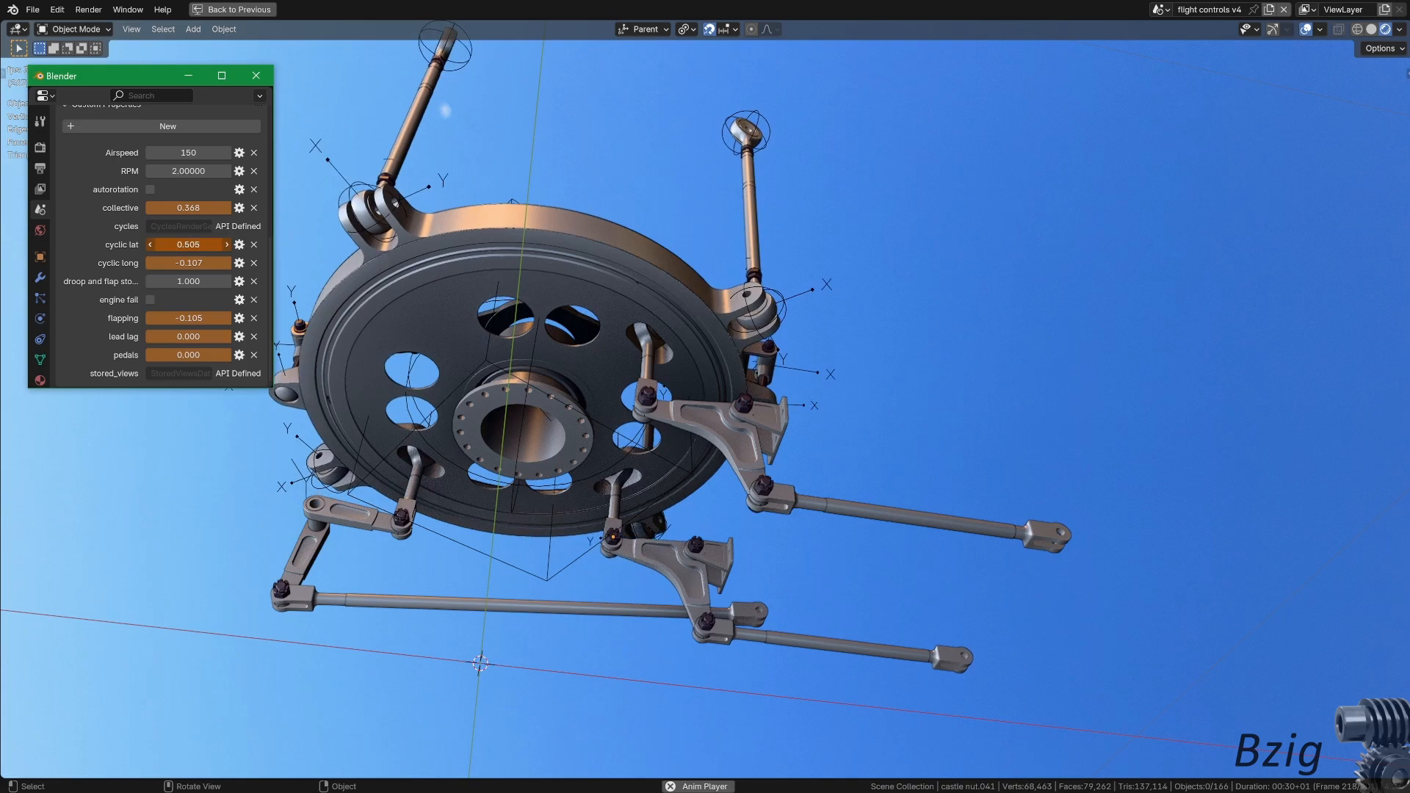
{"action": "left_click_drag", "start_coordinate": [225, 244], "coordinate": [135, 244]}
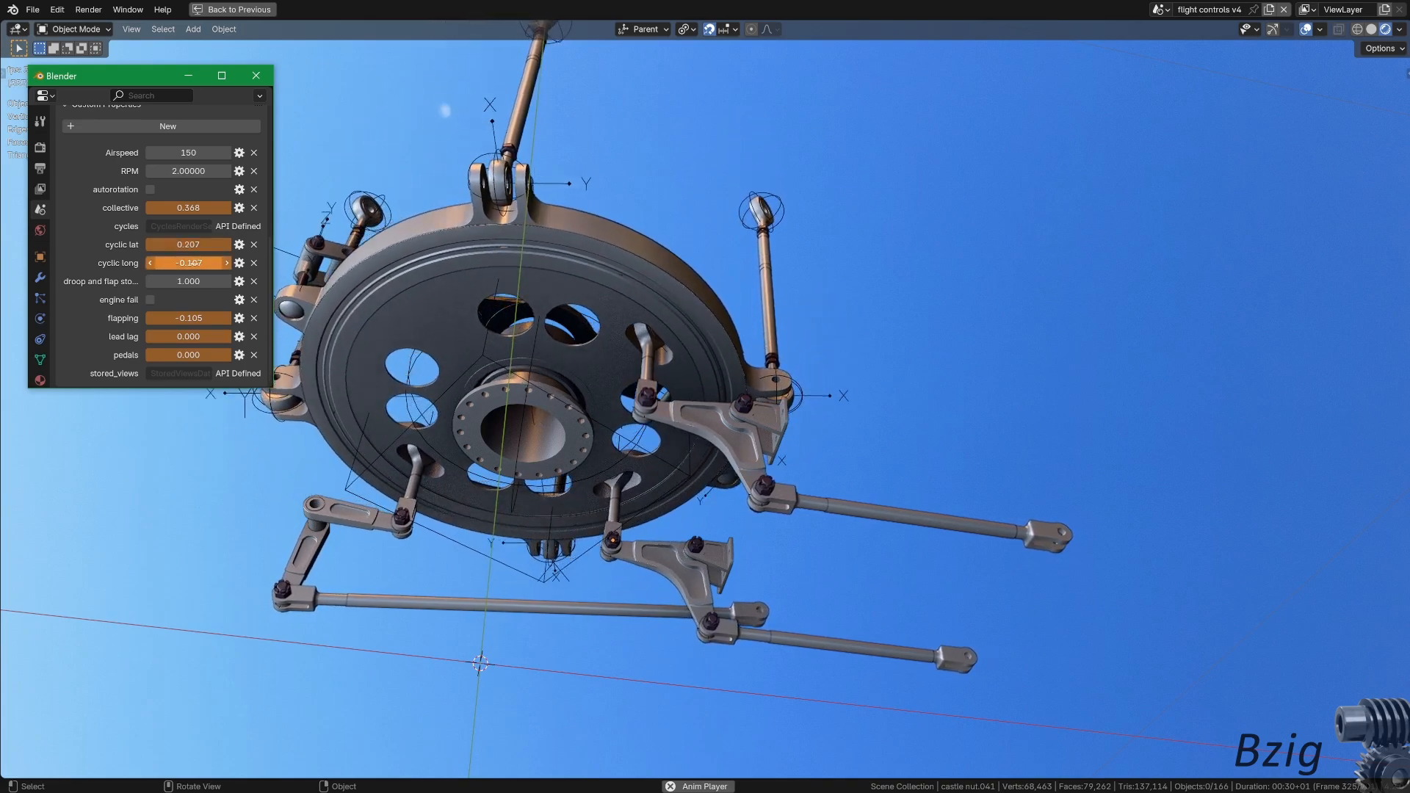
{"action": "left_click_drag", "start_coordinate": [180, 263], "coordinate": [207, 263]}
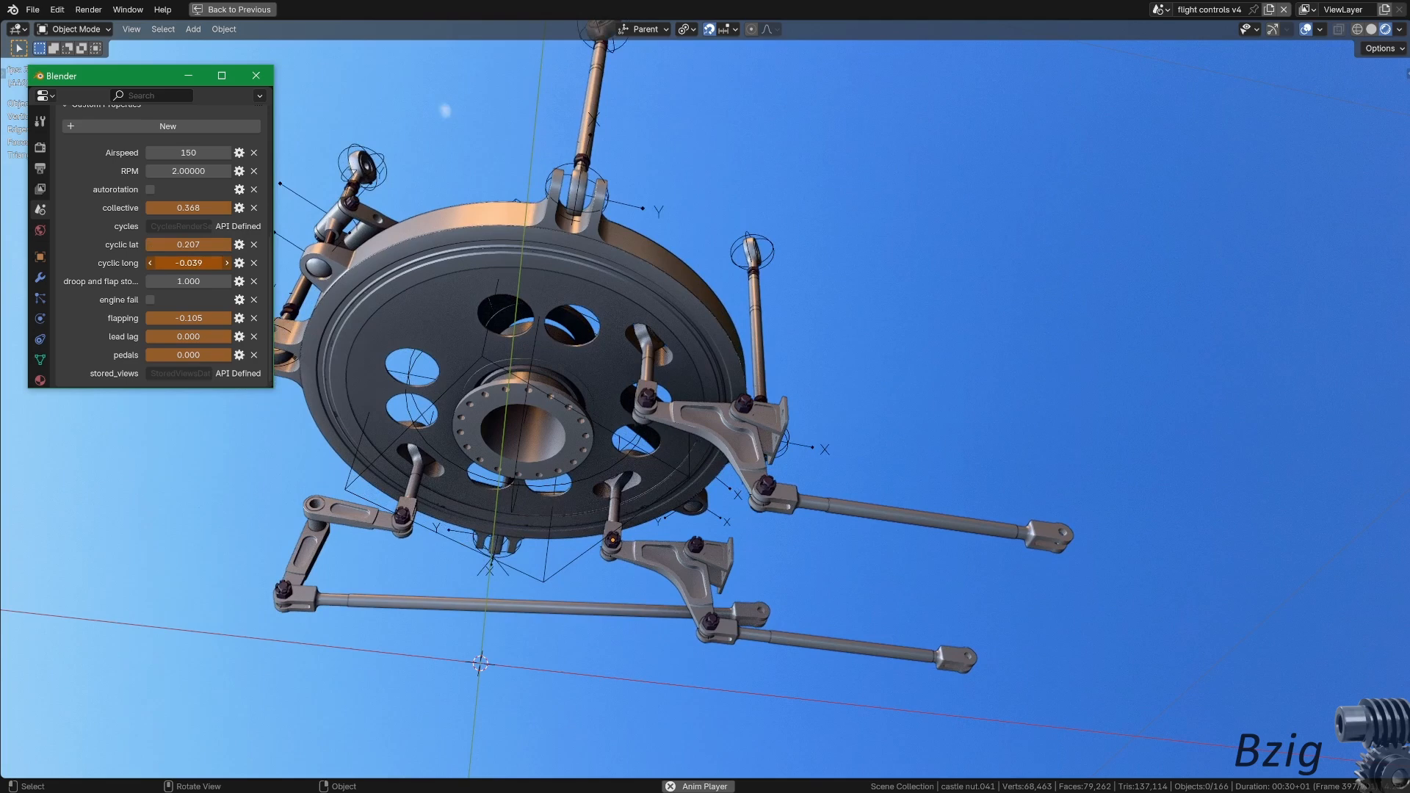
{"action": "left_click_drag", "start_coordinate": [189, 261], "coordinate": [125, 261]}
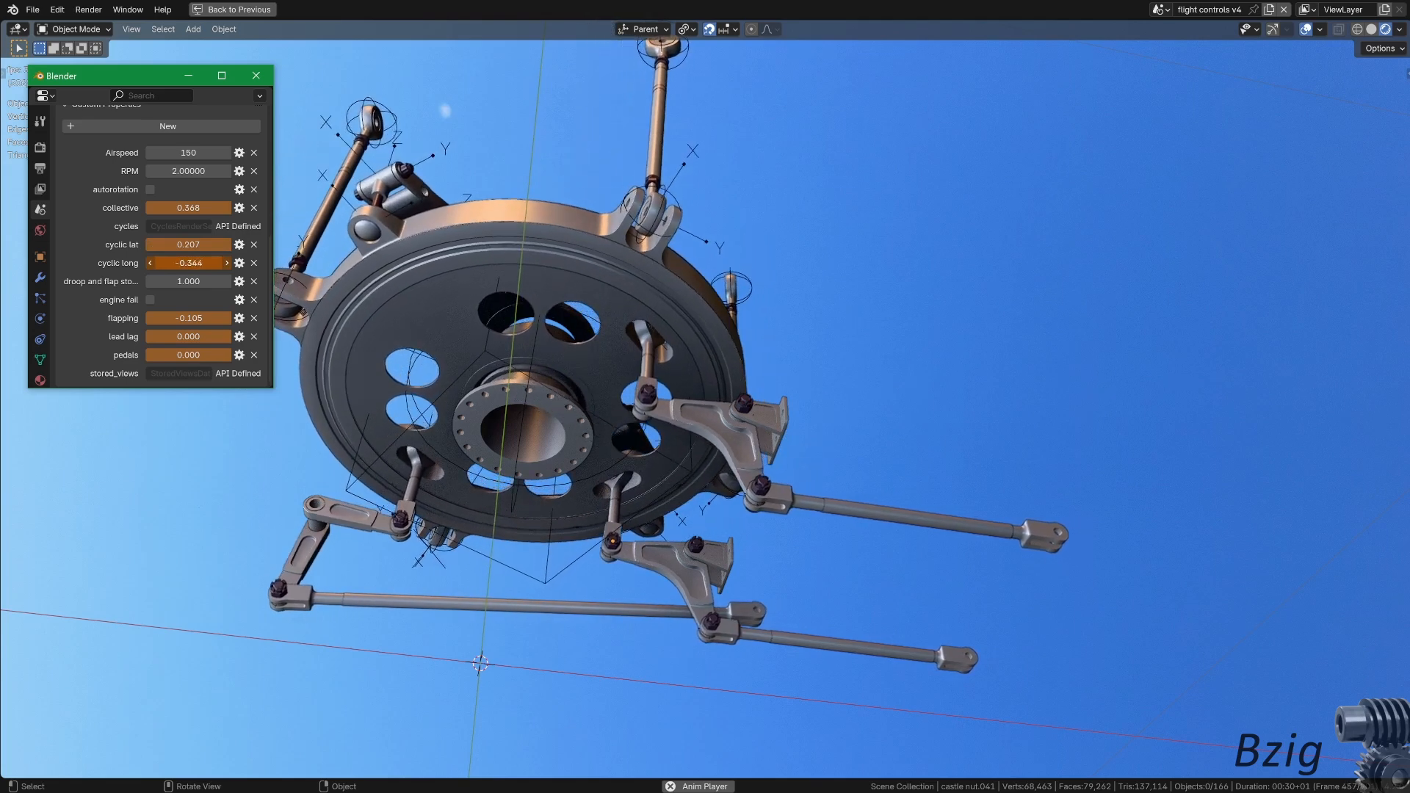
{"action": "left_click_drag", "start_coordinate": [207, 263], "coordinate": [180, 263]}
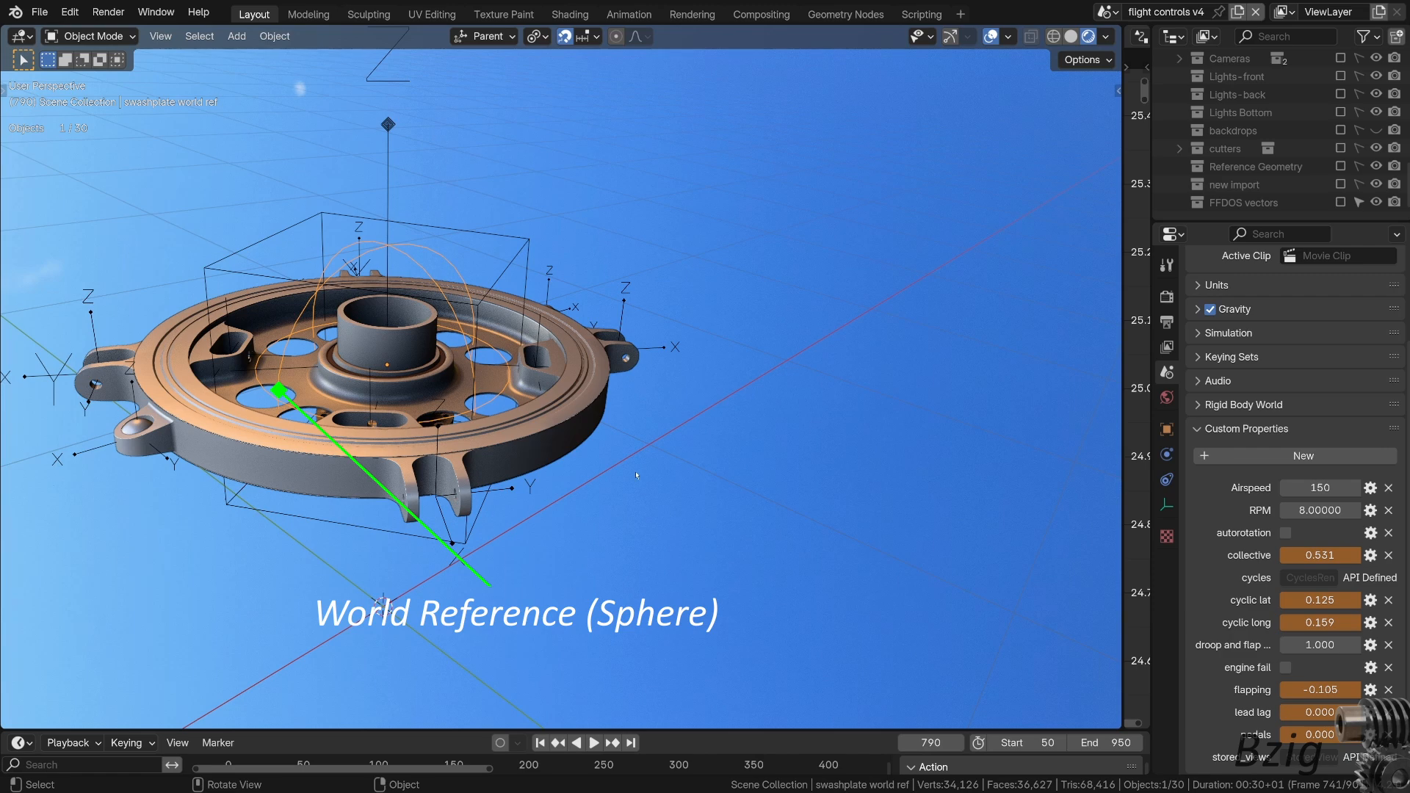
Select the rotating swashplate reference, then the stationary swashplate SSP
{"action": "left_click", "coordinate": [510, 264]}
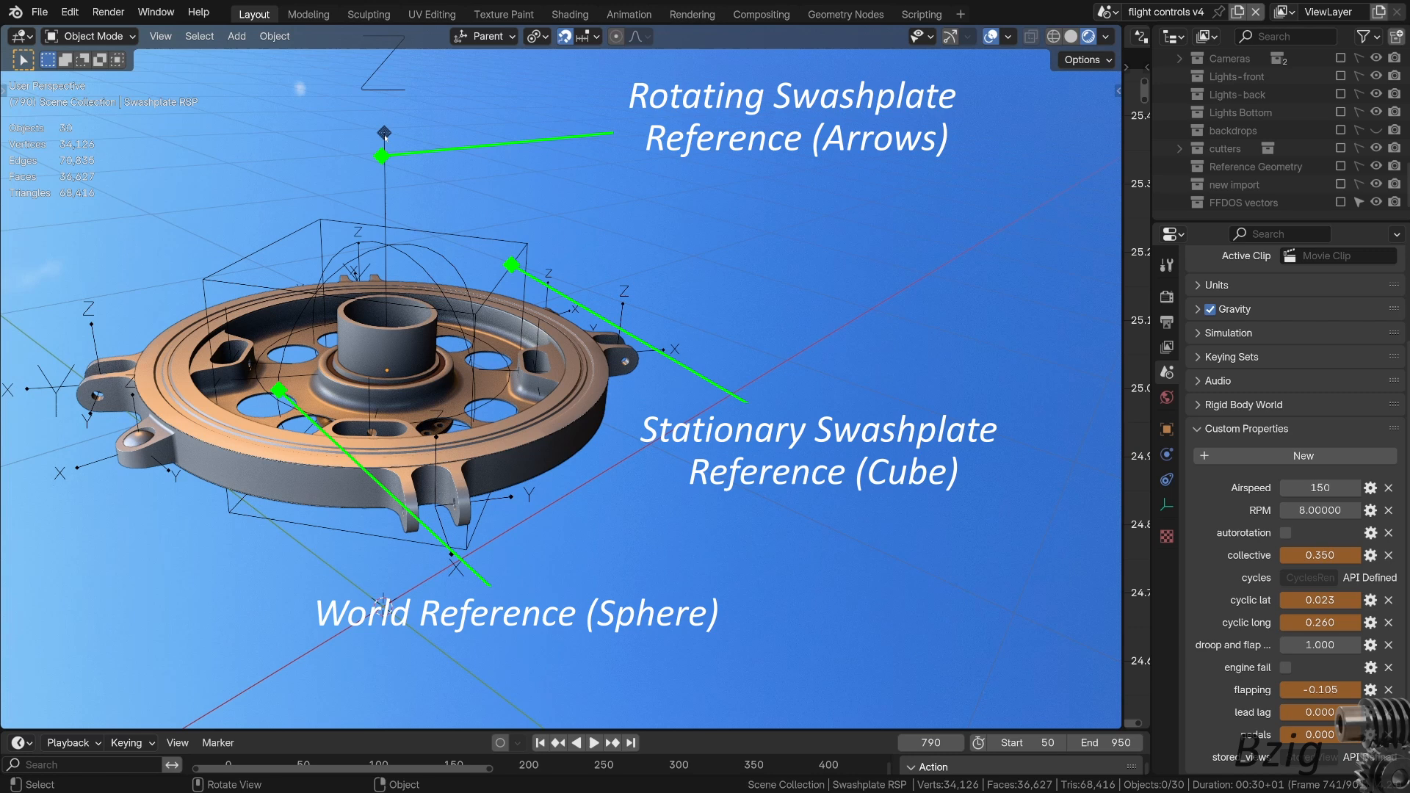
{"action": "left_click", "coordinate": [592, 742]}
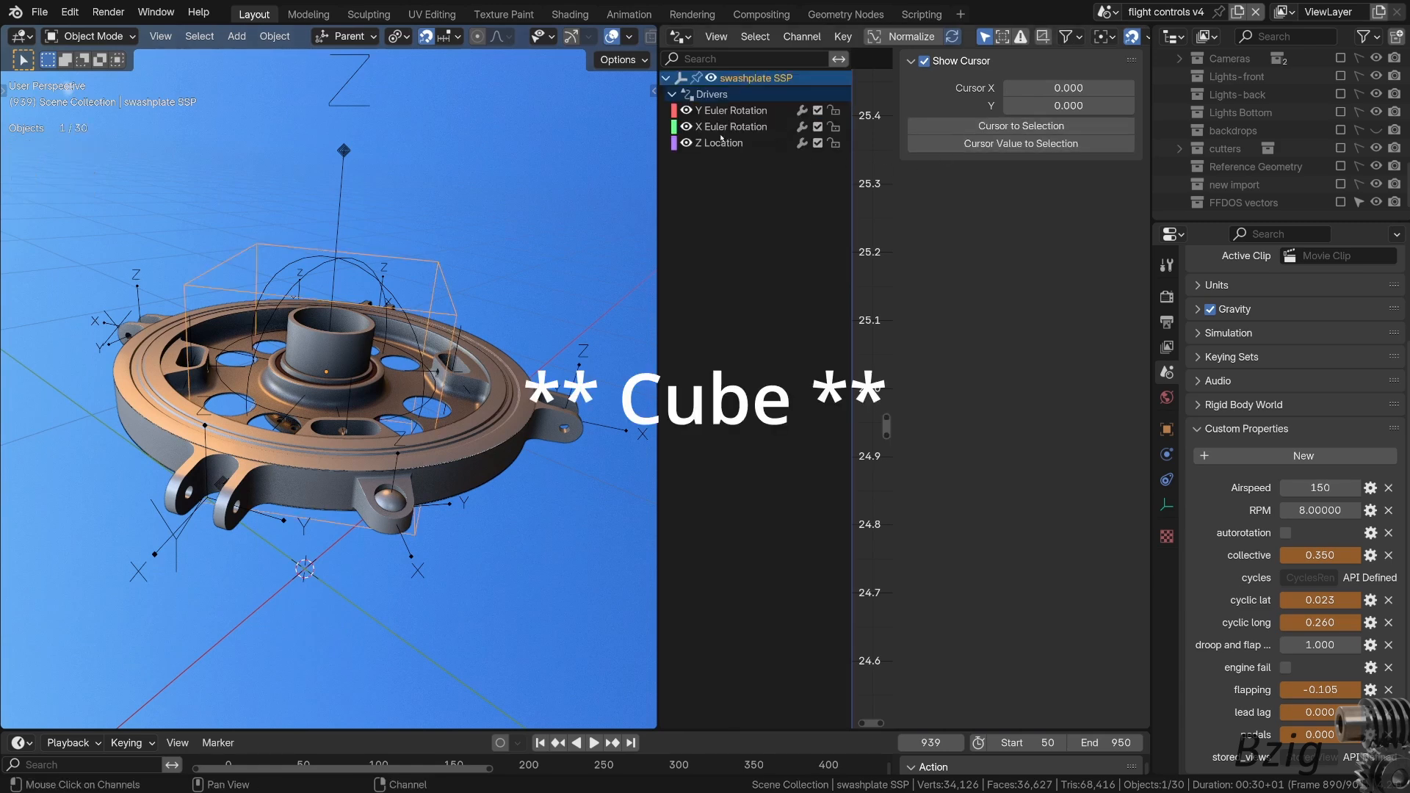
Inspect the Y Euler Rotation, X Euler Rotation and Z Location driver details
{"action": "left_click", "coordinate": [733, 109]}
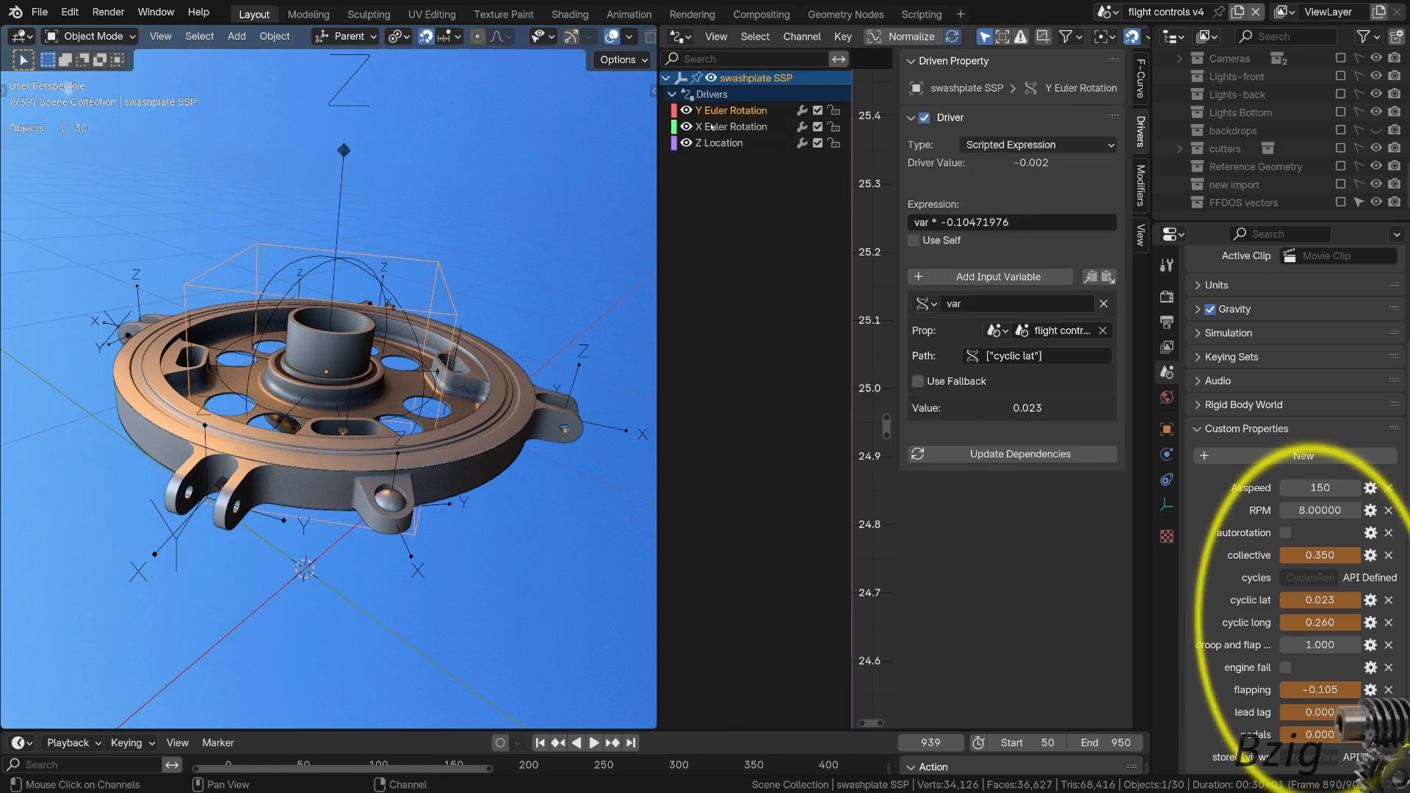
{"action": "left_click", "coordinate": [730, 125]}
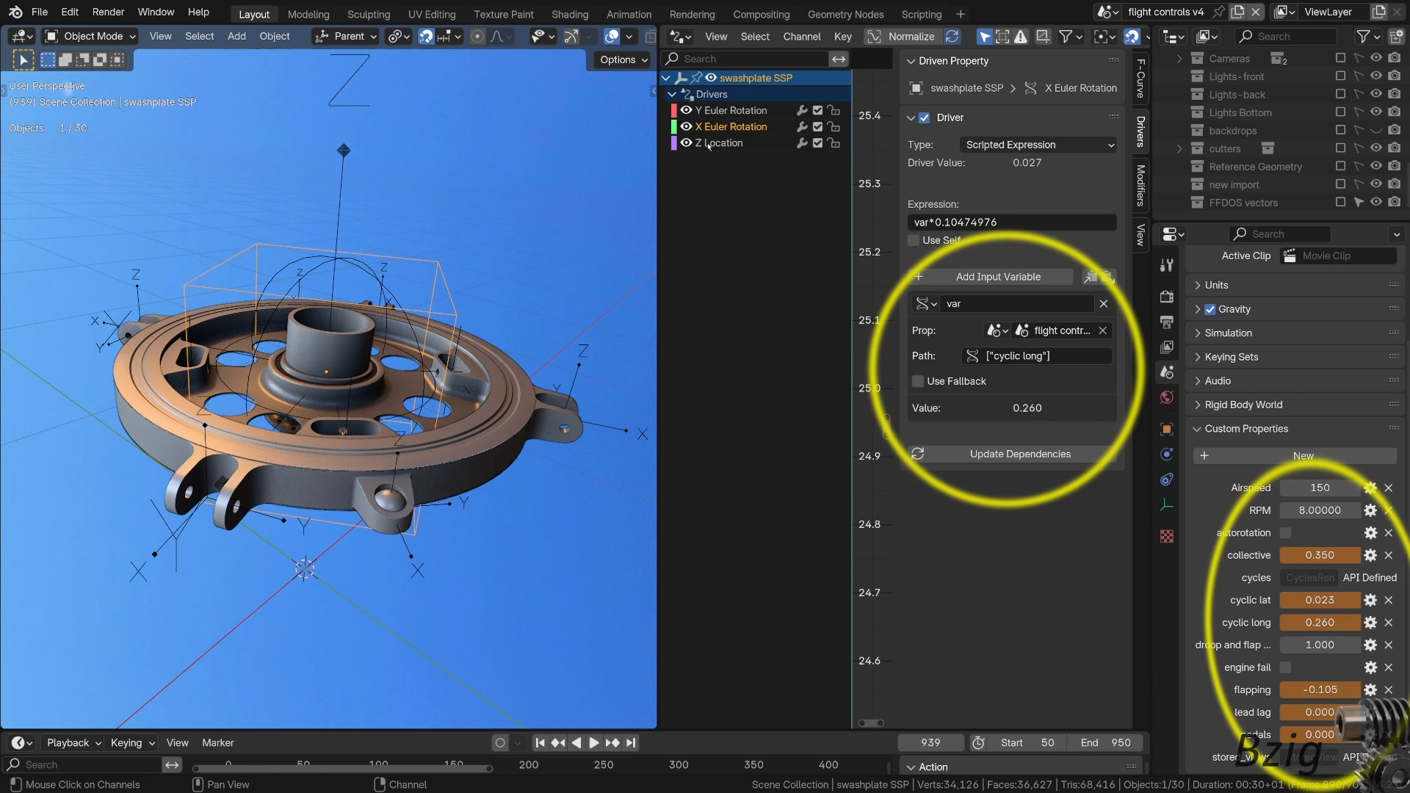
{"action": "left_click", "coordinate": [718, 143]}
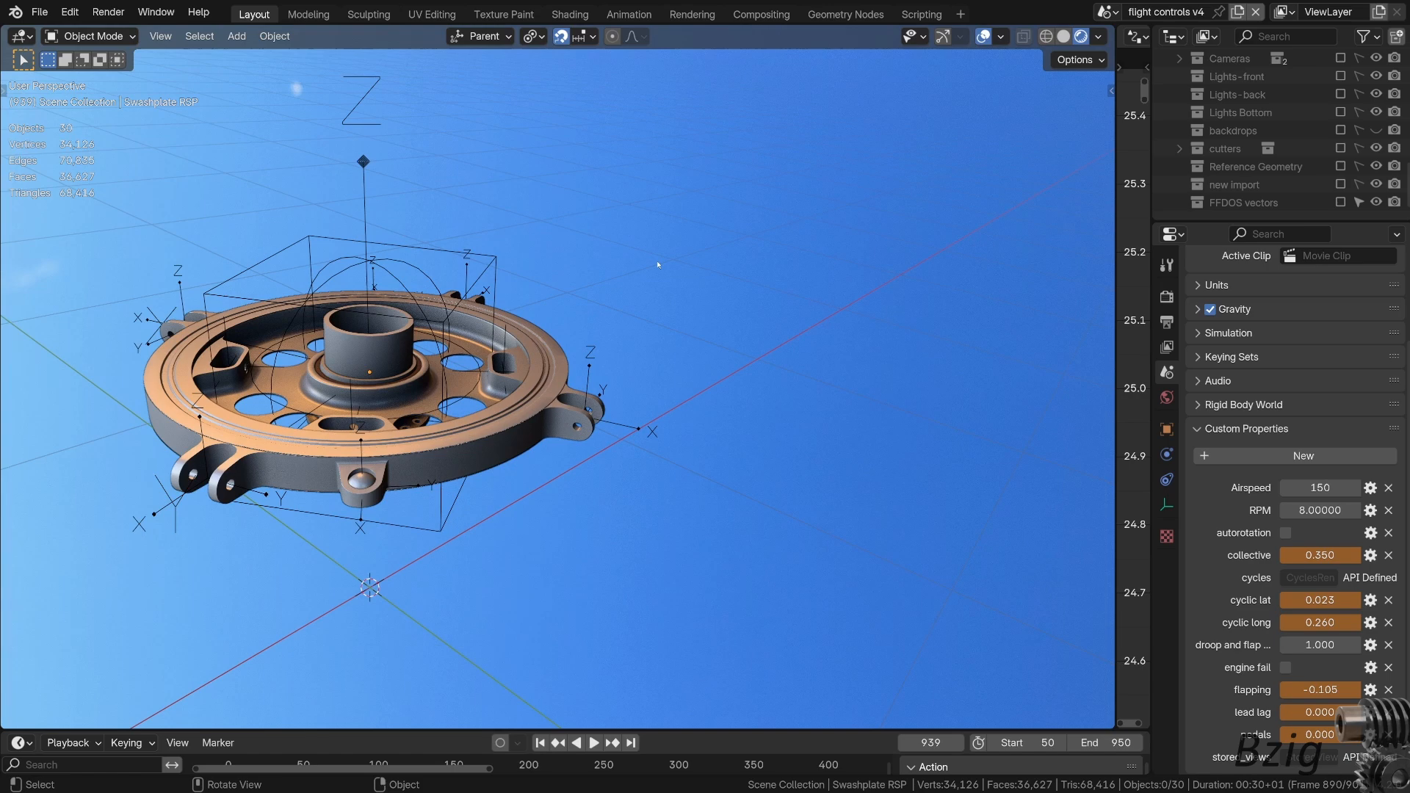
{"action": "mouse_move", "coordinate": [752, 549]}
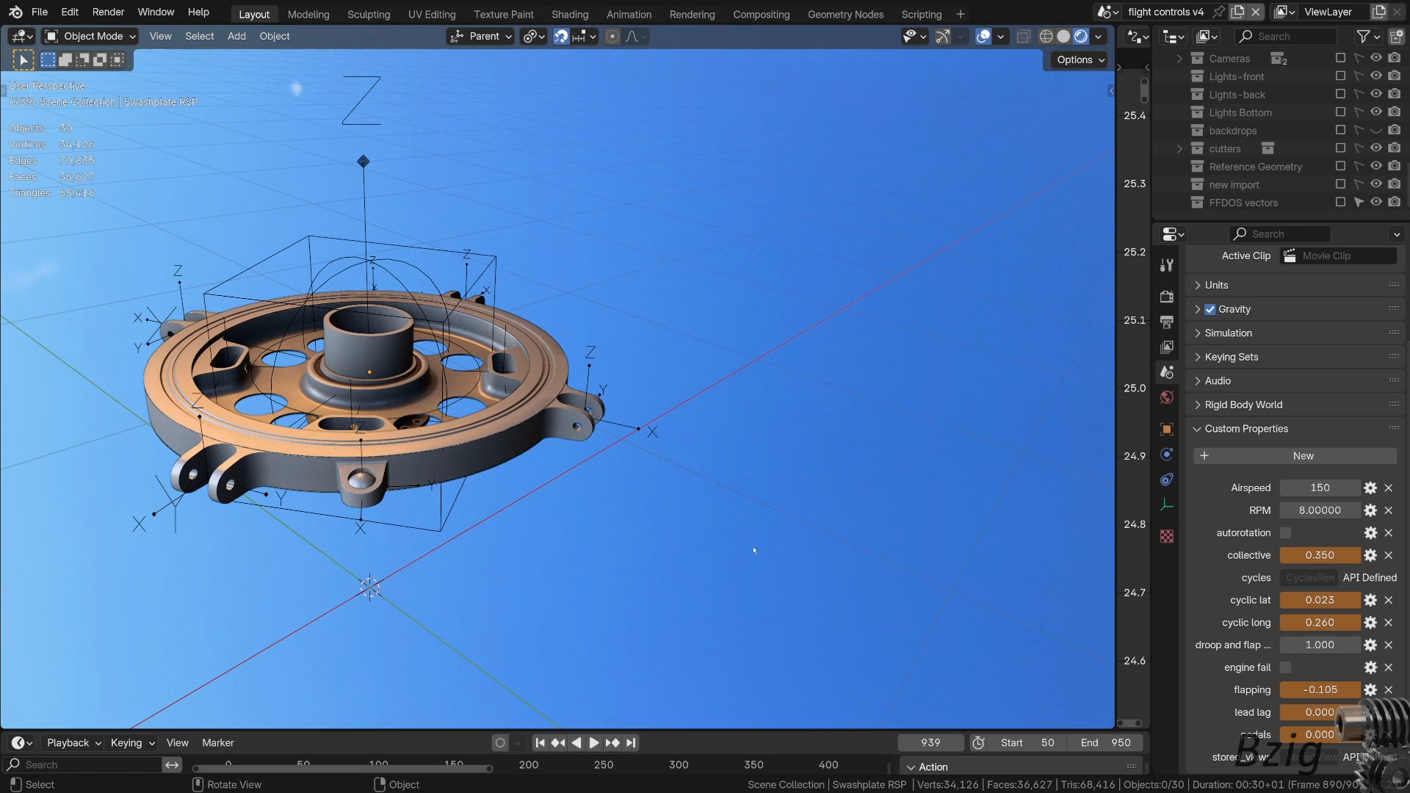
{"action": "mouse_move", "coordinate": [754, 550]}
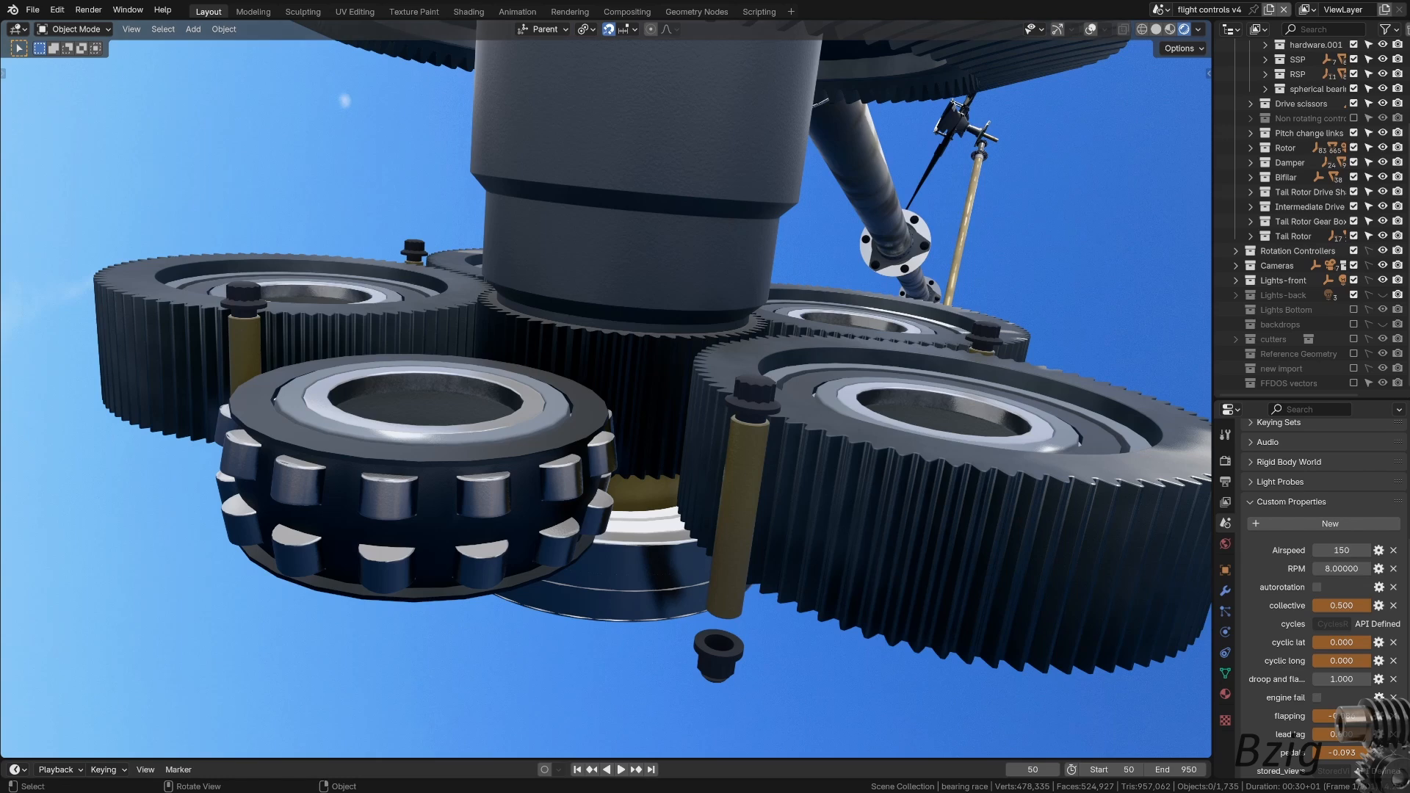
{"action": "mouse_move", "coordinate": [240, 577]}
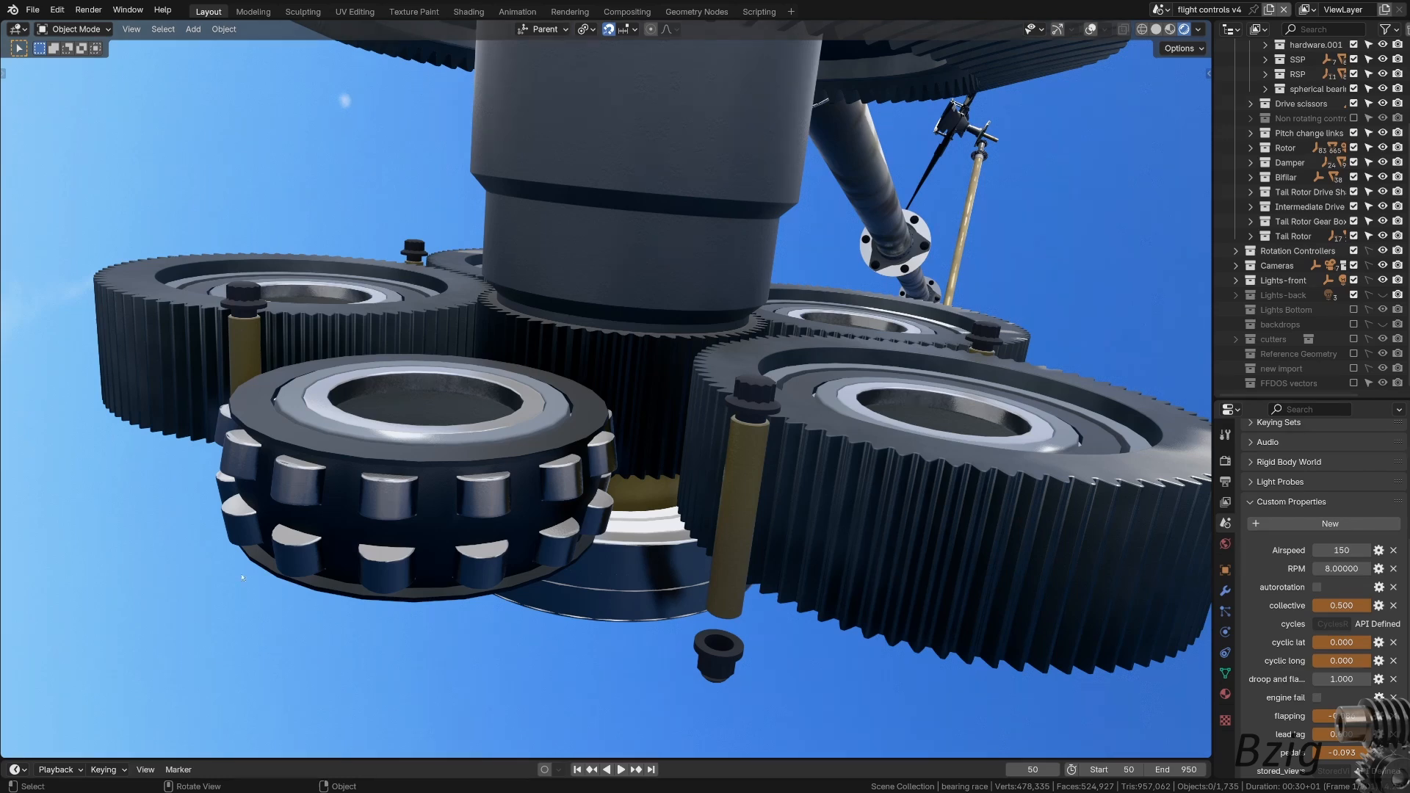
{"action": "mouse_move", "coordinate": [410, 680]}
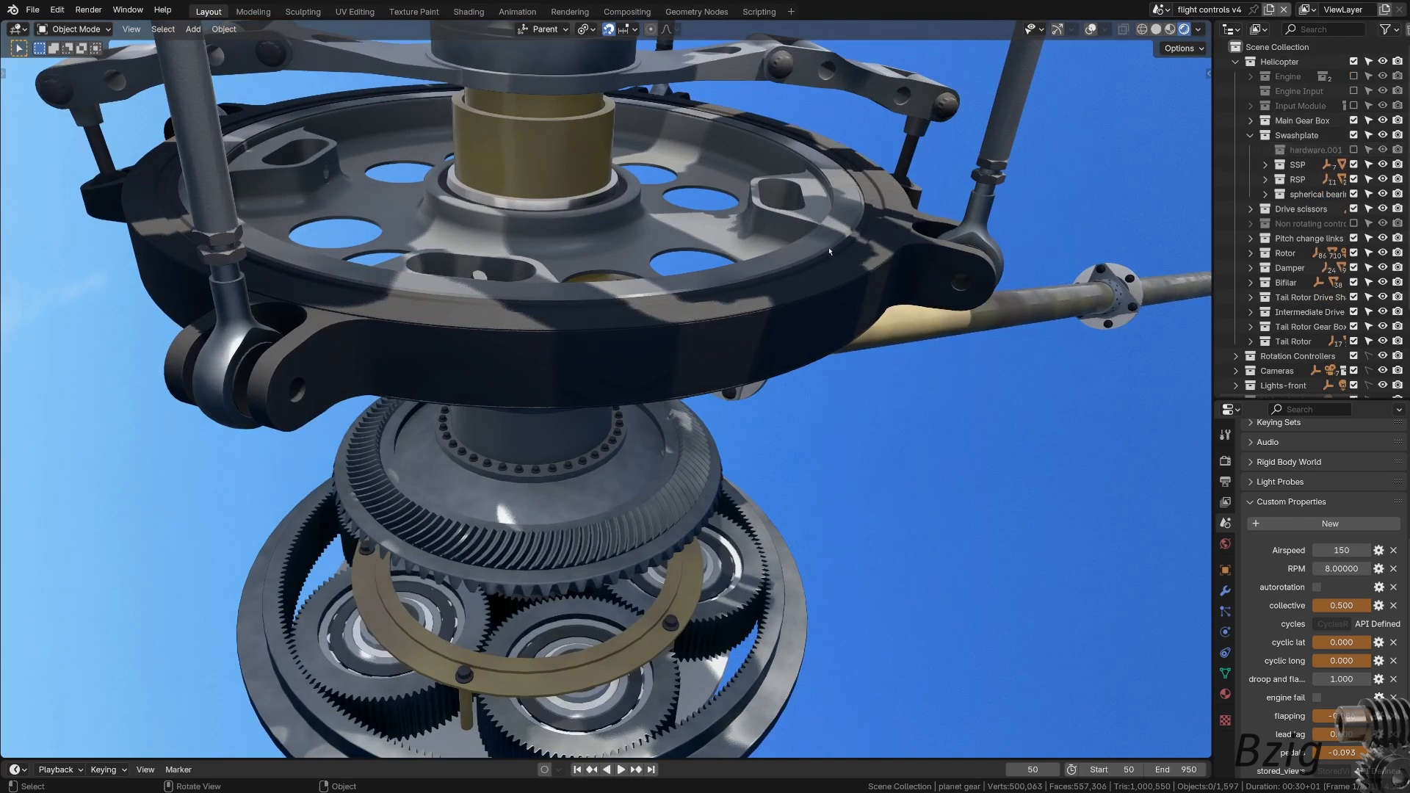
Select the rotating swashplate cover and reveal the engine turbine, drive shafts and gearbox
{"action": "left_click", "coordinate": [836, 234]}
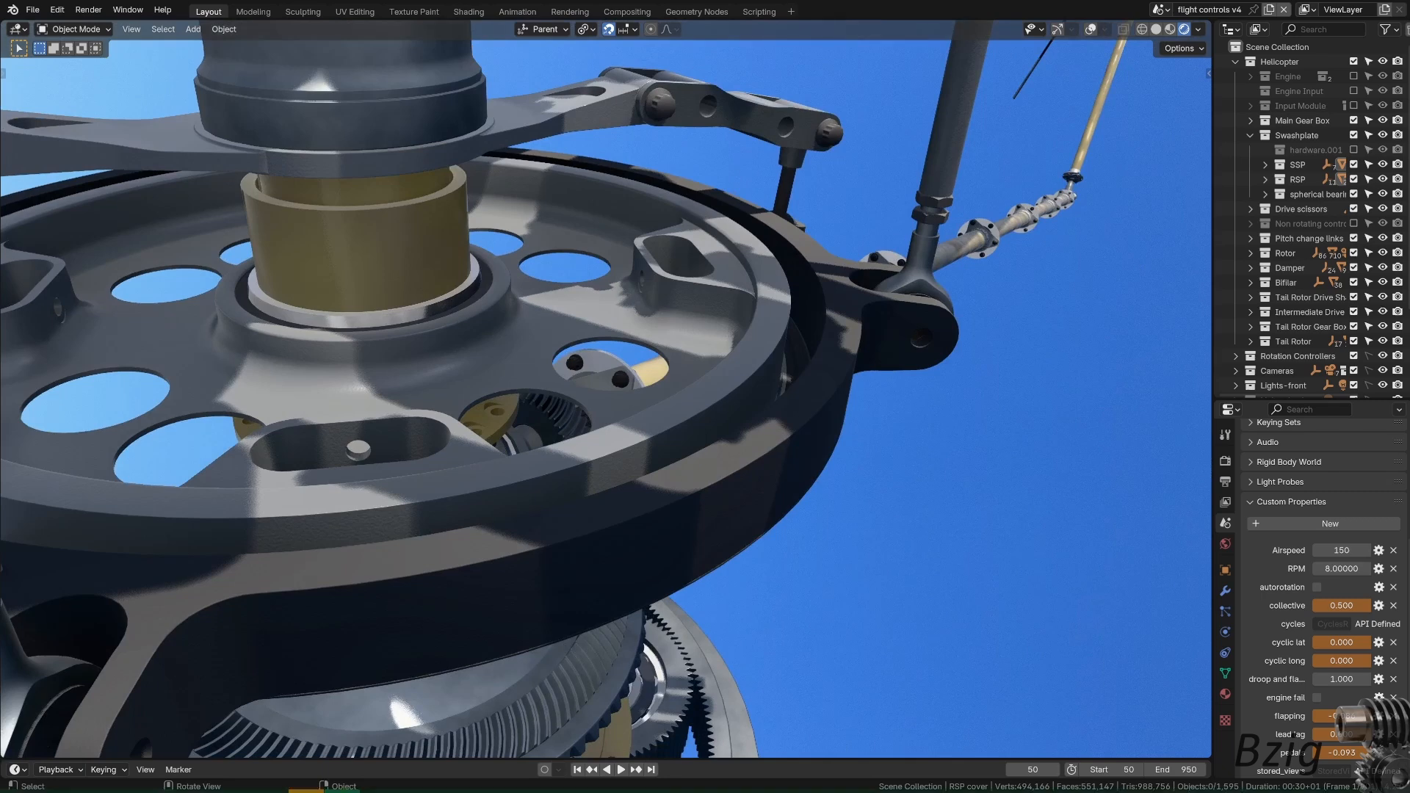
{"action": "key", "text": "Super"}
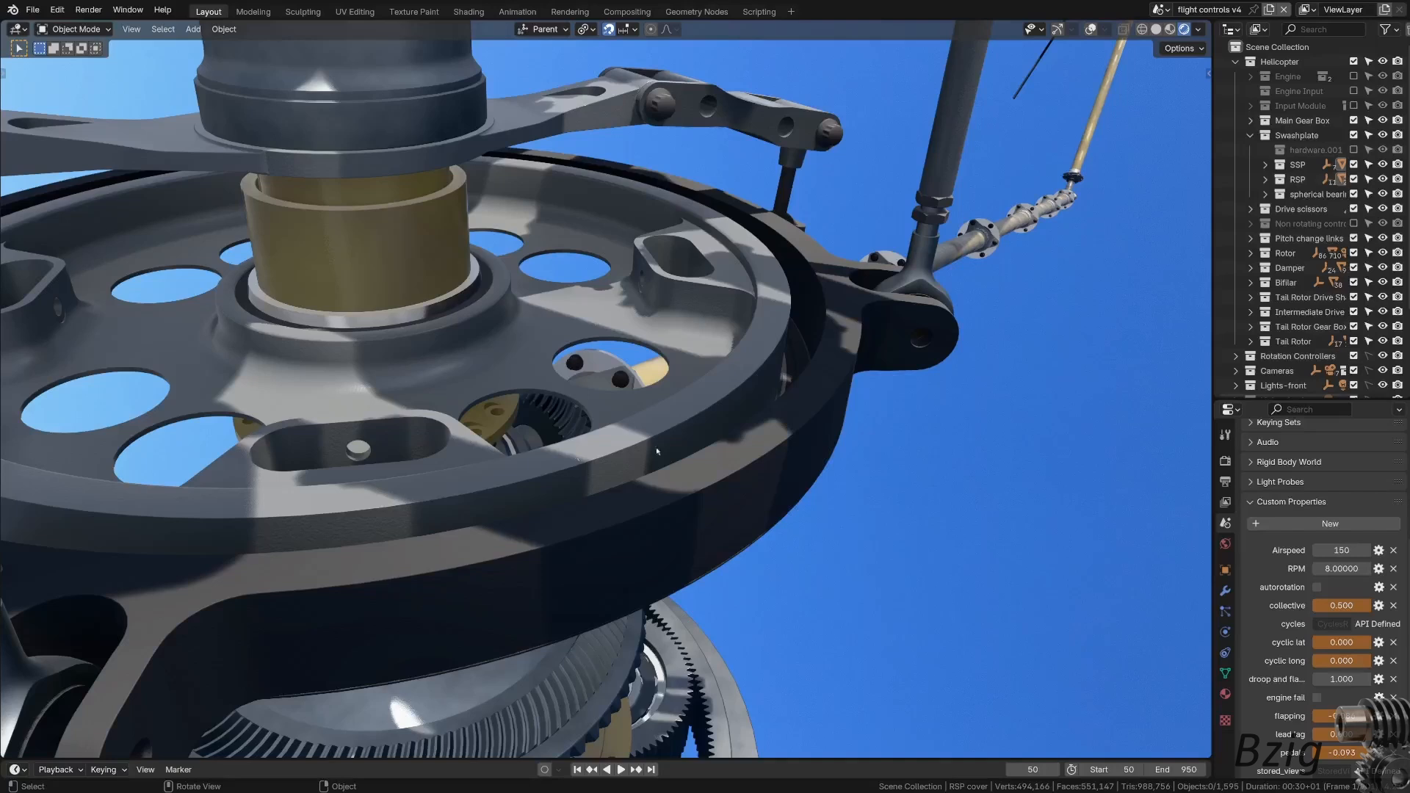
{"action": "mouse_move", "coordinate": [950, 573]}
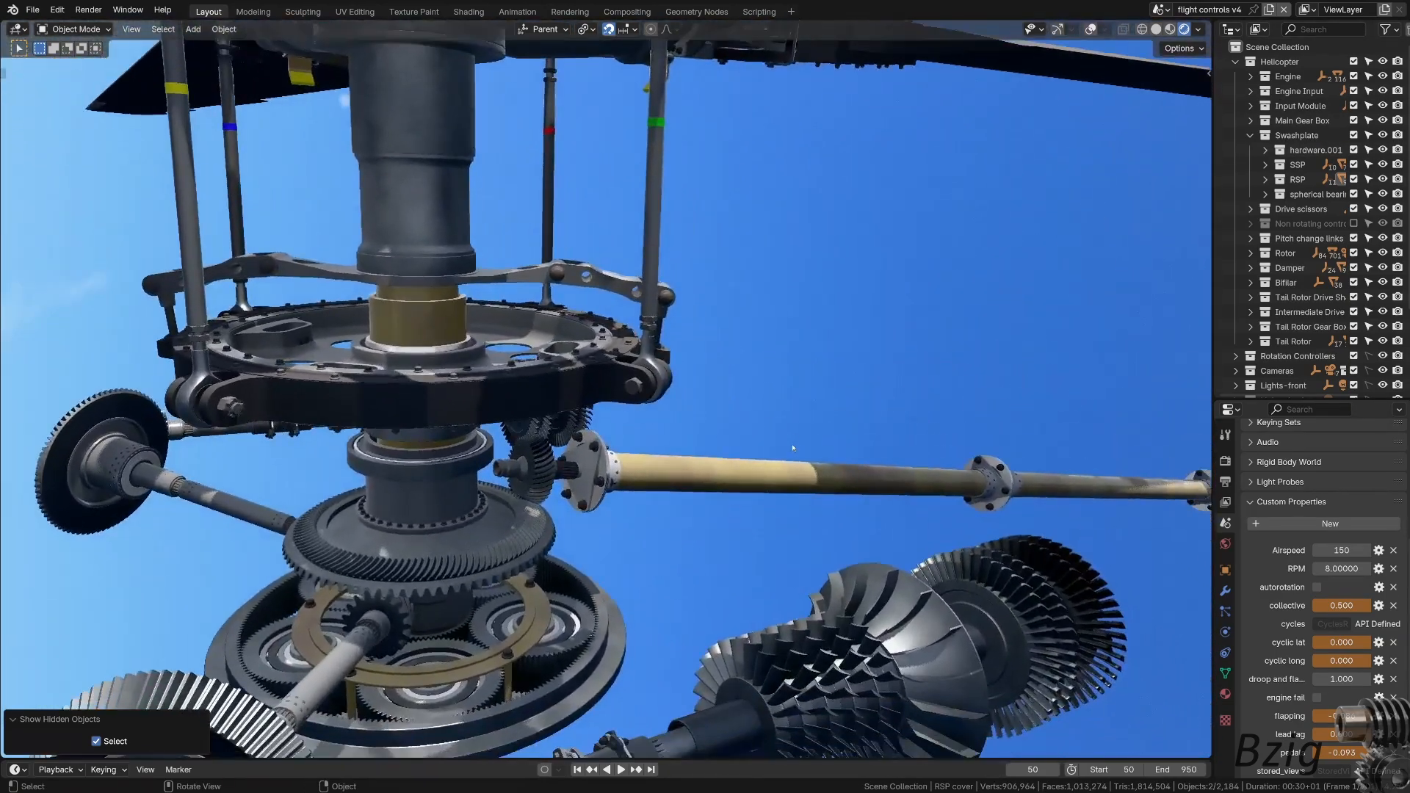
{"action": "left_click", "coordinate": [619, 769]}
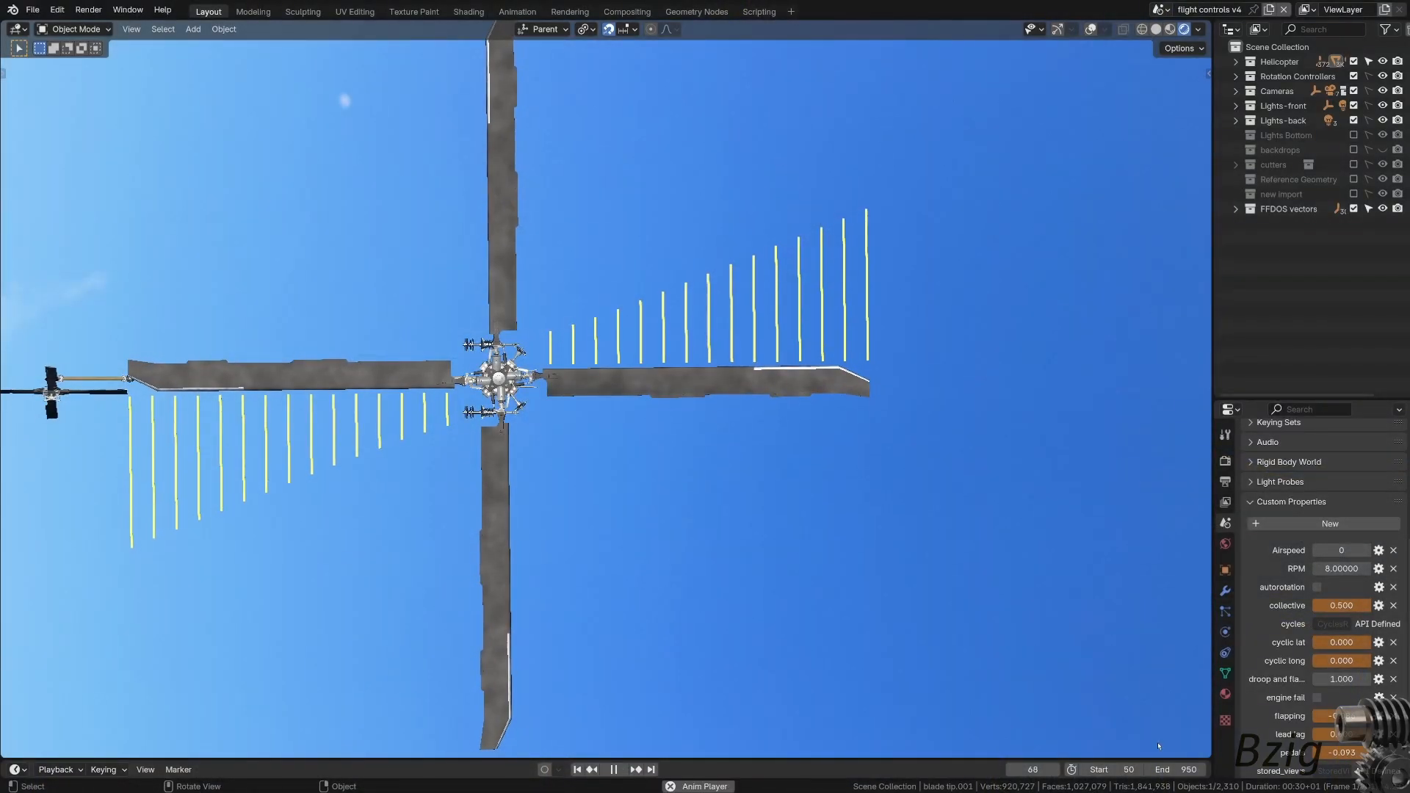
Play the forward-flight animation at Airspeed 150 to view the asymmetric blade velocity vectors
{"action": "left_click", "coordinate": [612, 769]}
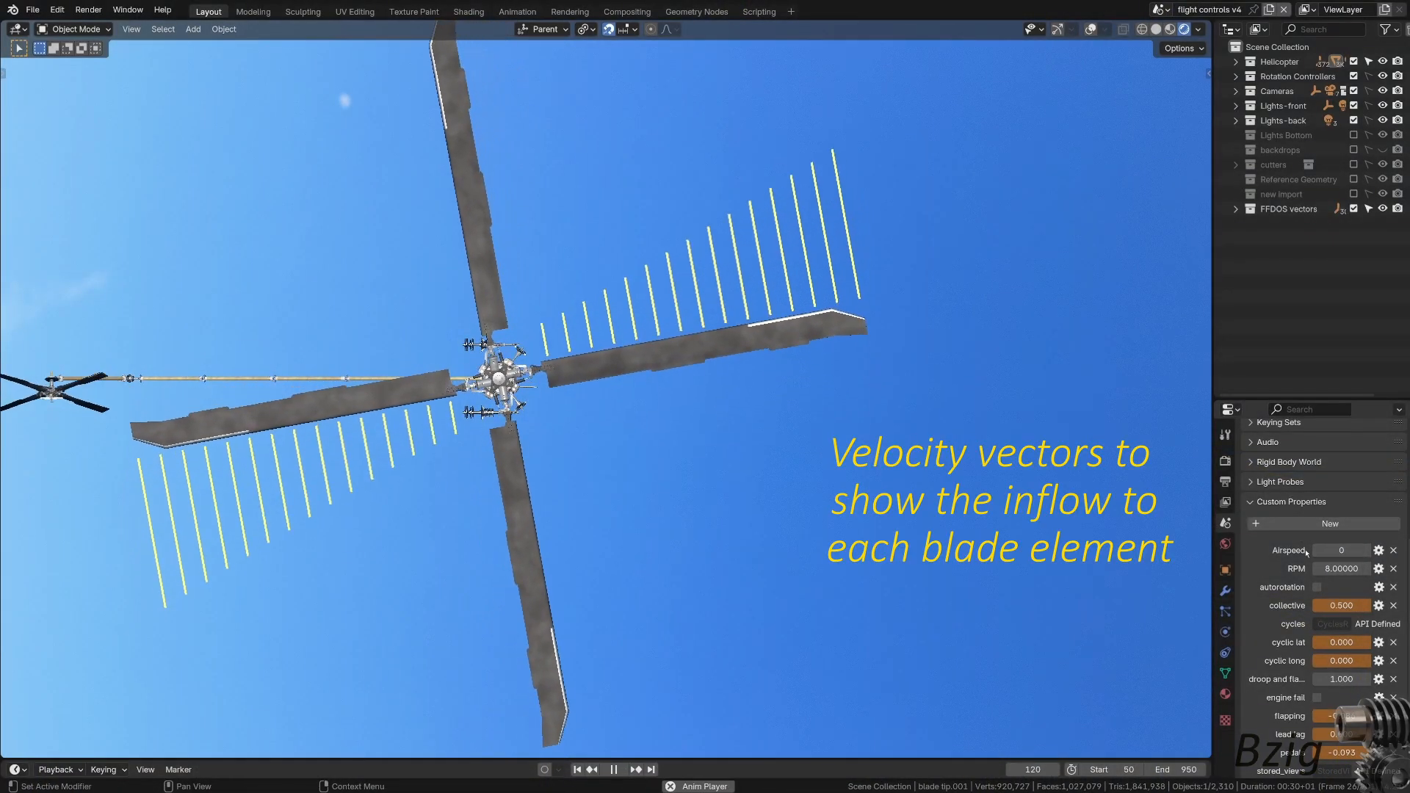
{"action": "left_click", "coordinate": [613, 769]}
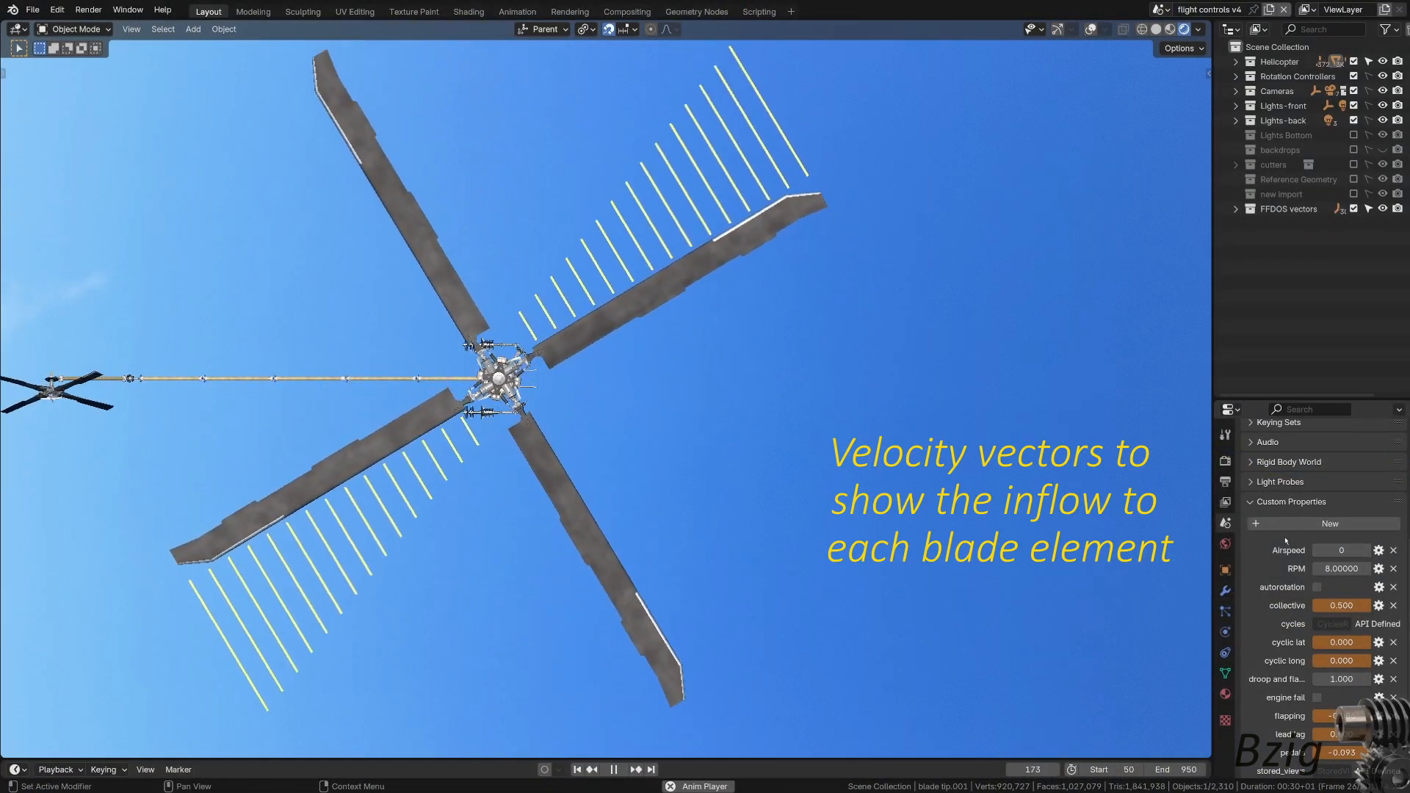
{"action": "left_click", "coordinate": [613, 768]}
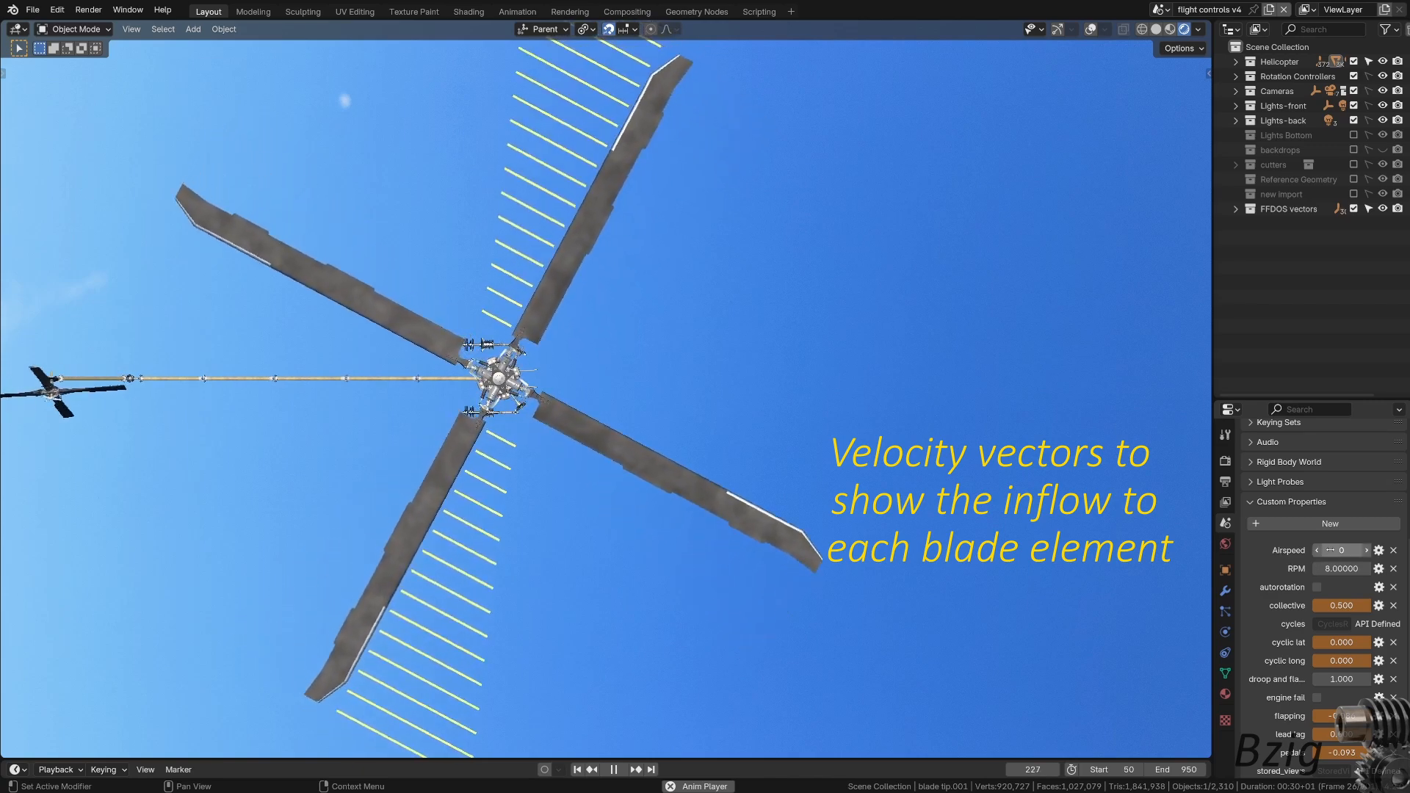
{"action": "left_click", "coordinate": [613, 769]}
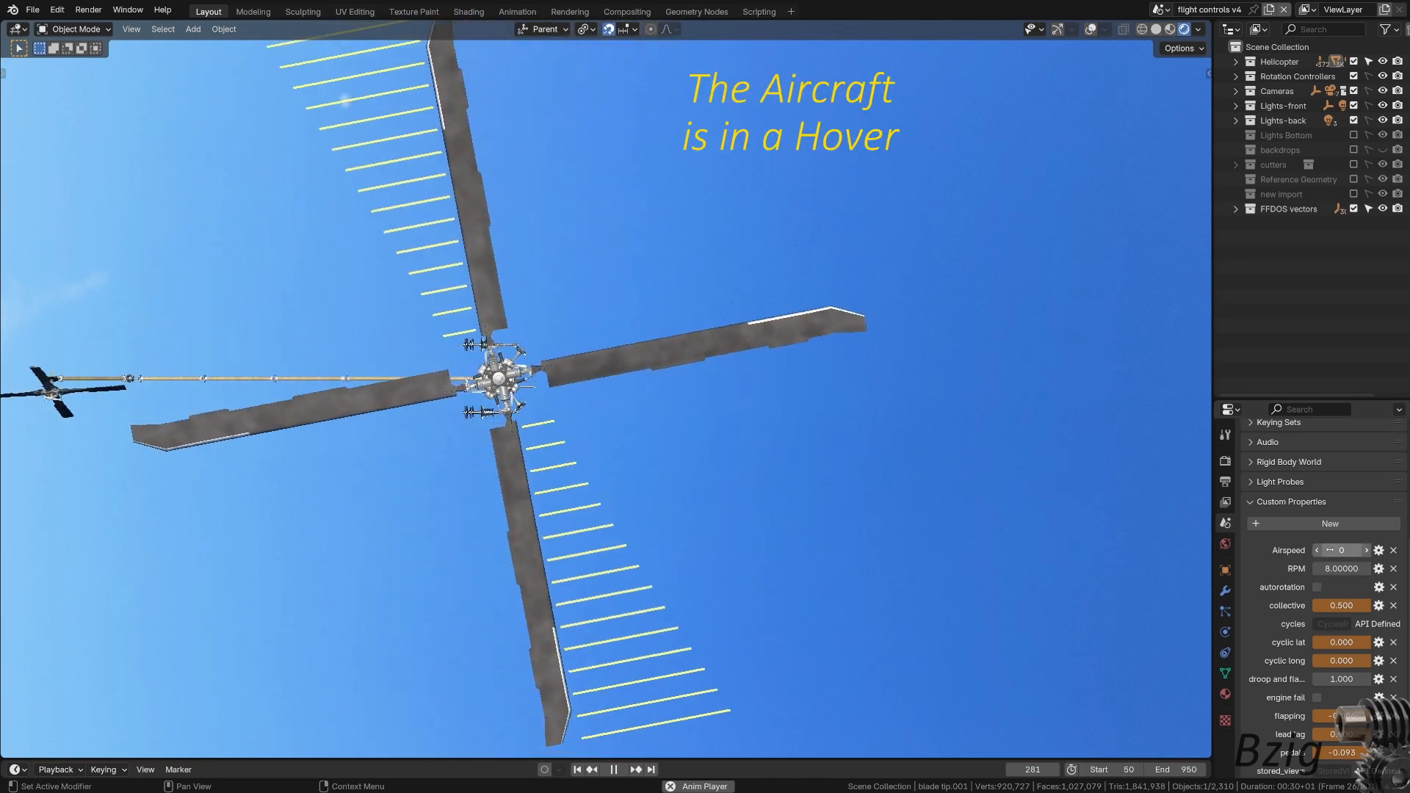
{"action": "left_click", "coordinate": [614, 769]}
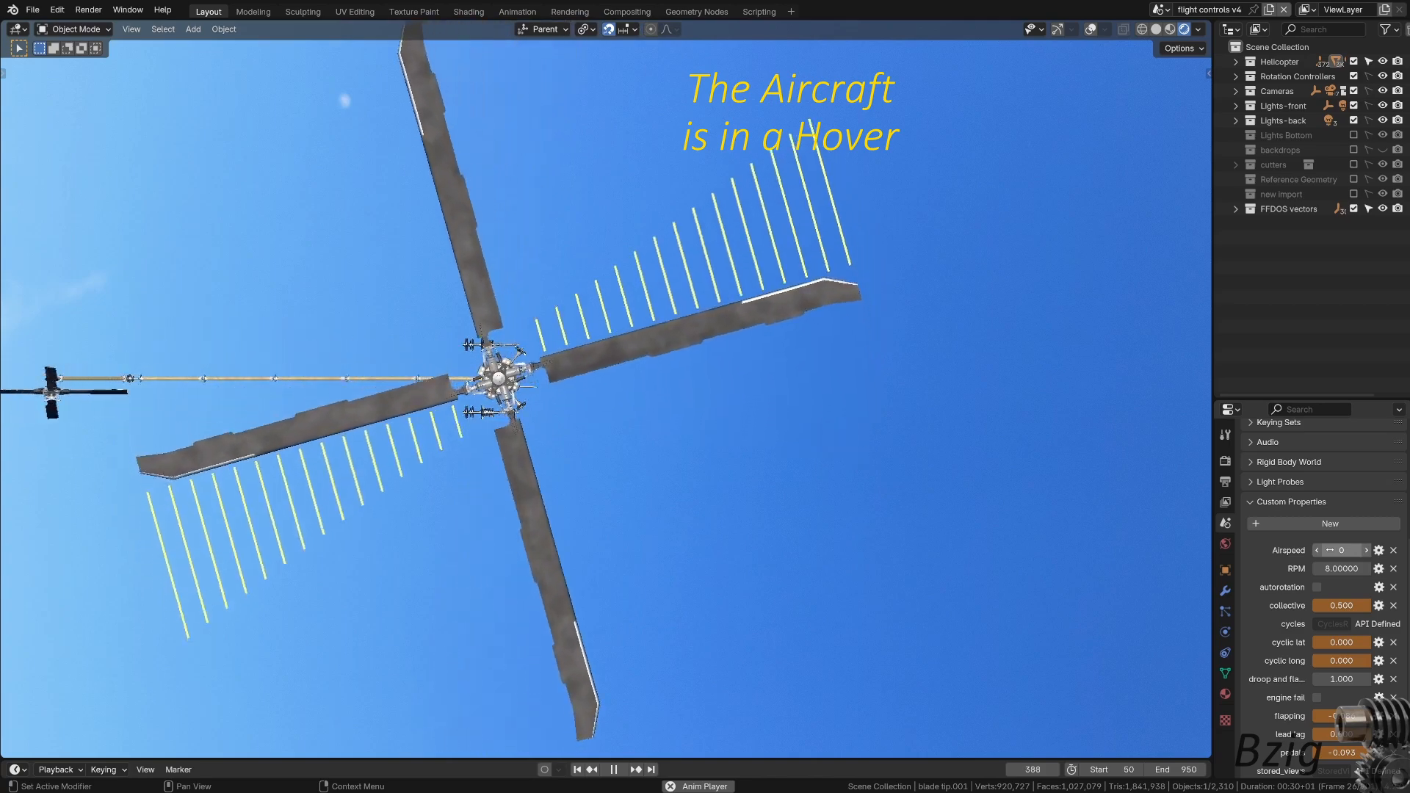
{"action": "left_click", "coordinate": [635, 769]}
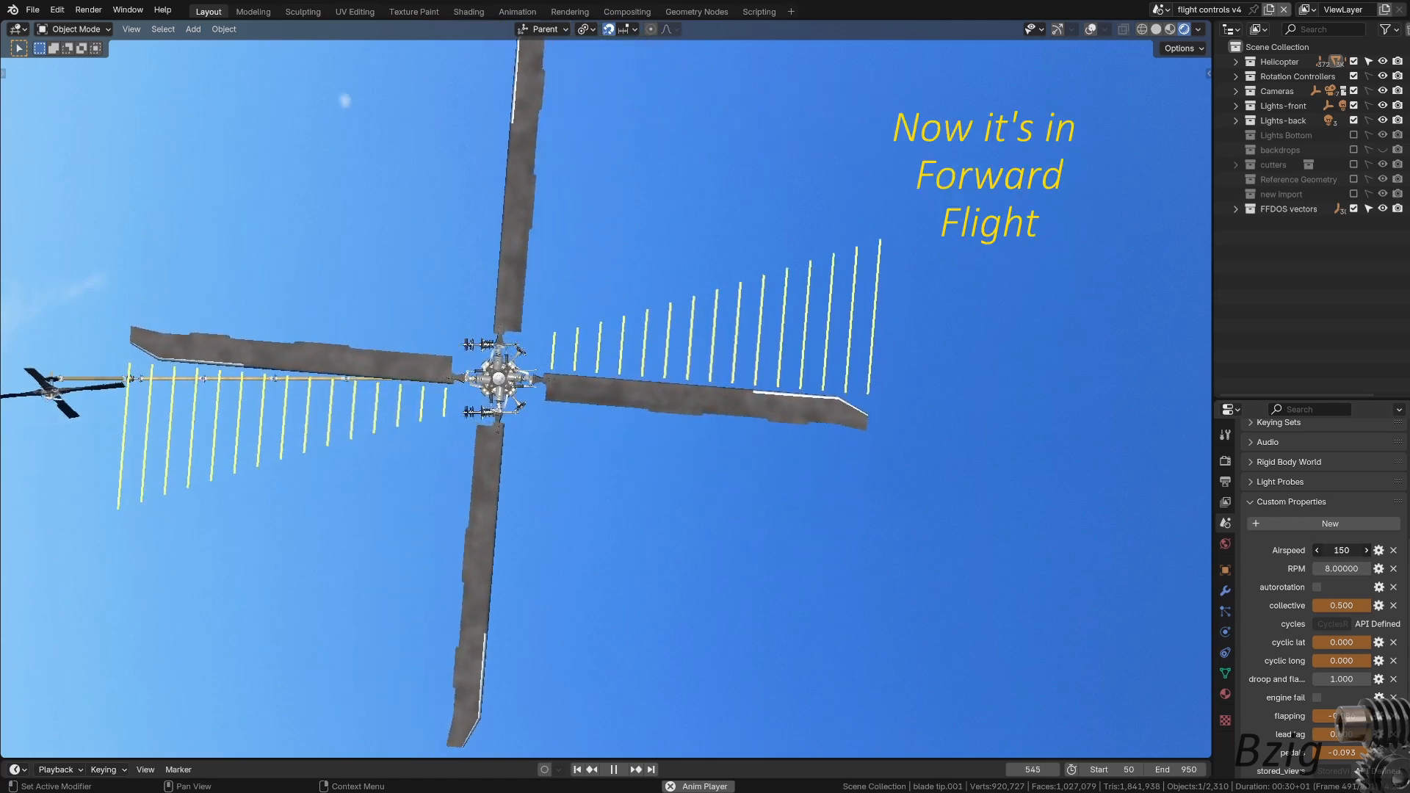
{"action": "left_click", "coordinate": [613, 769]}
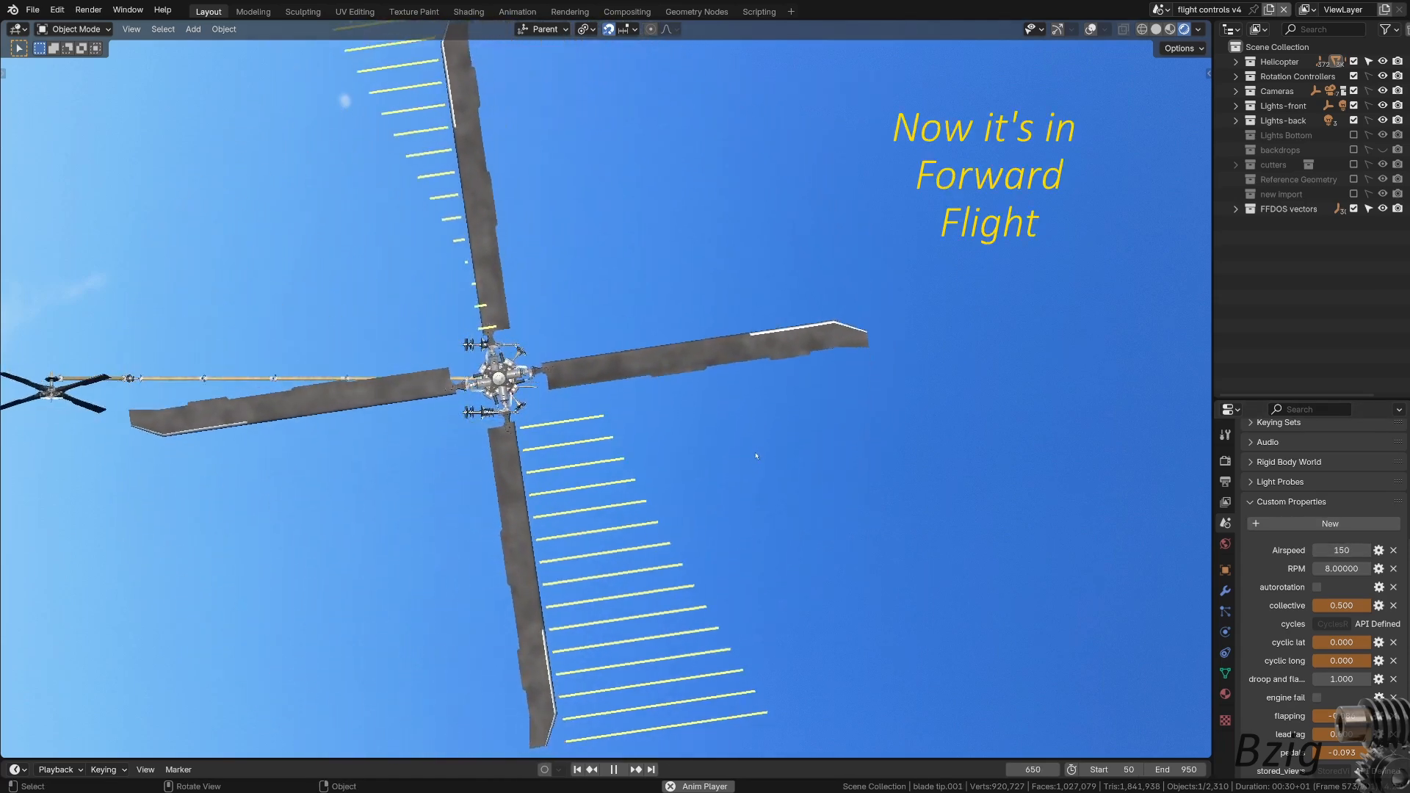
{"action": "left_click", "coordinate": [614, 769]}
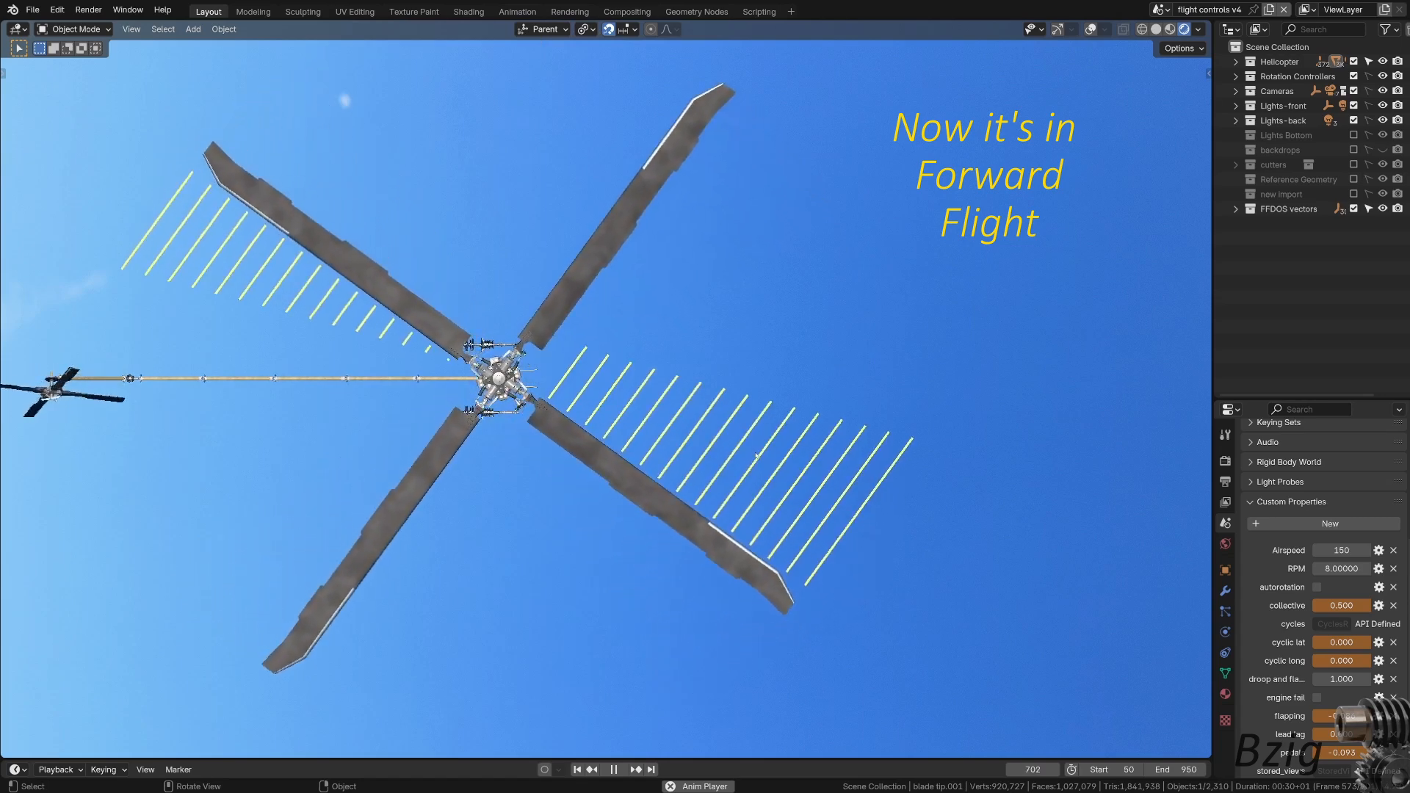
{"action": "left_click", "coordinate": [634, 769]}
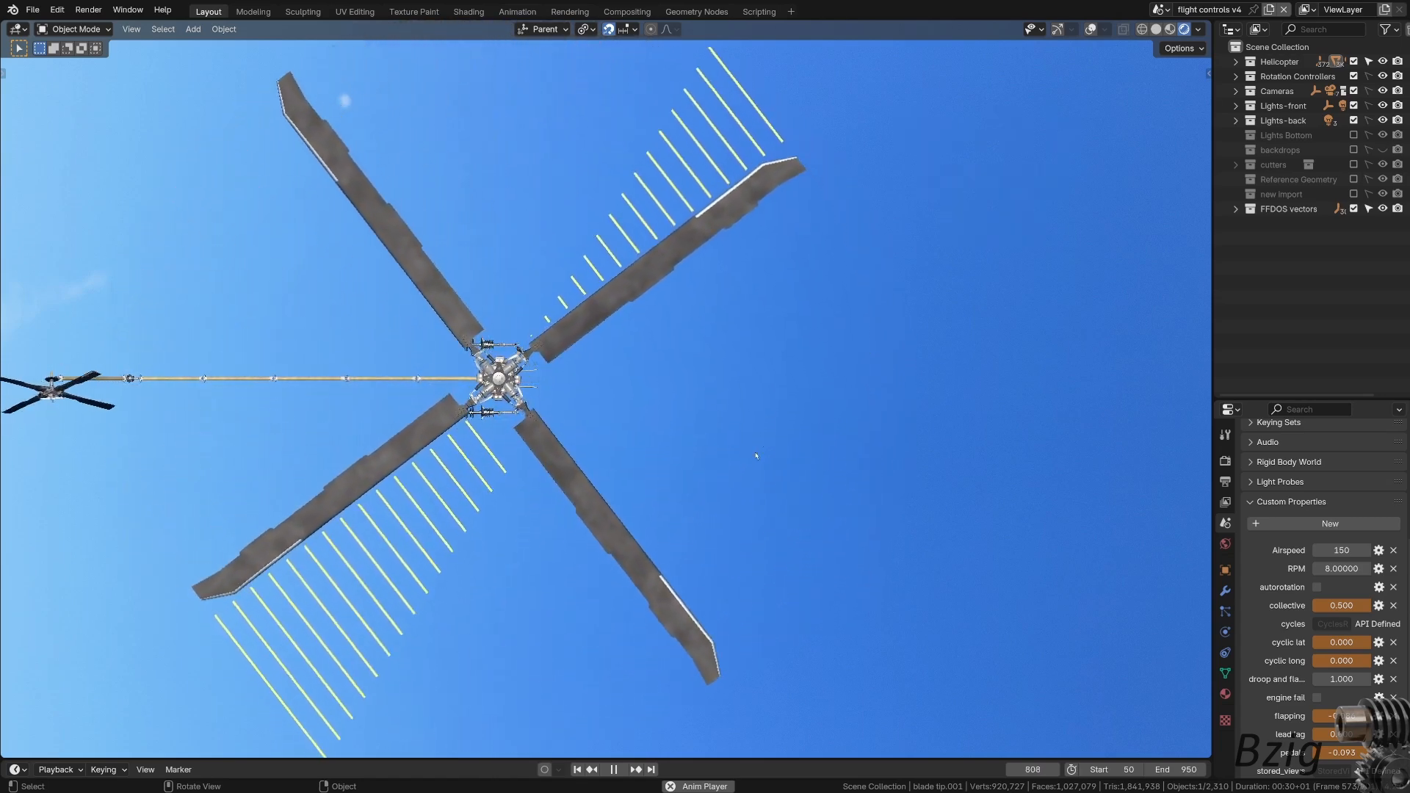
{"action": "left_click", "coordinate": [633, 768]}
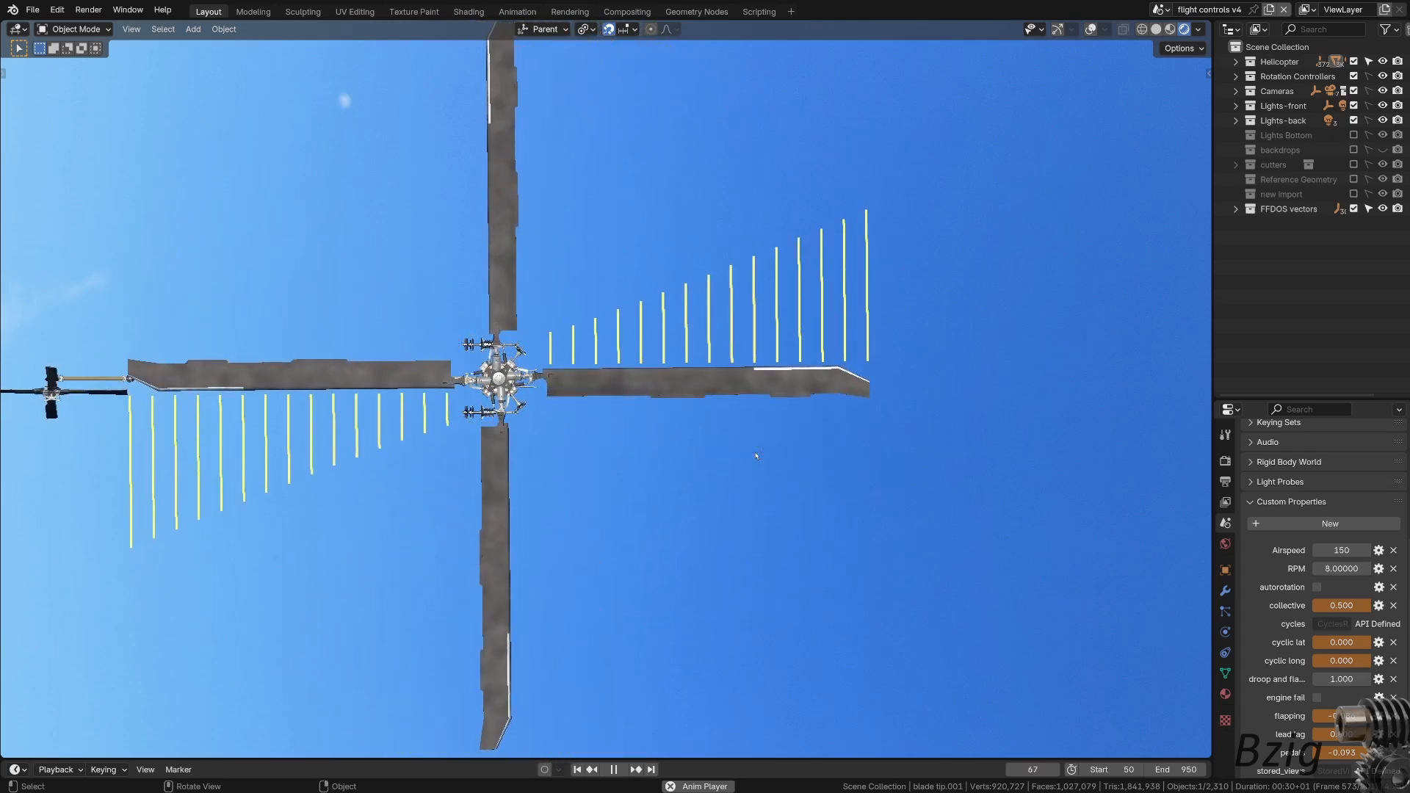
{"action": "left_click", "coordinate": [614, 769]}
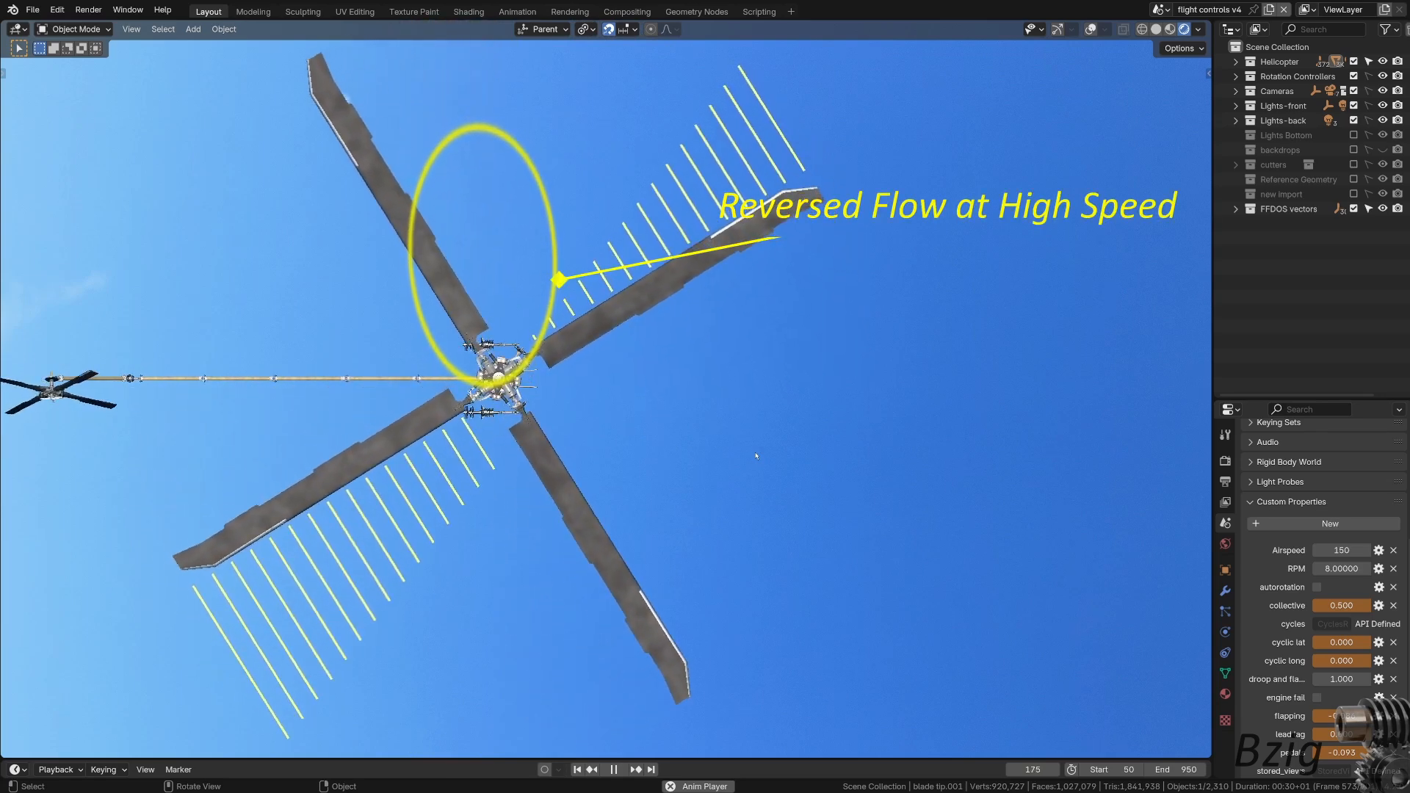
{"action": "left_click", "coordinate": [613, 769]}
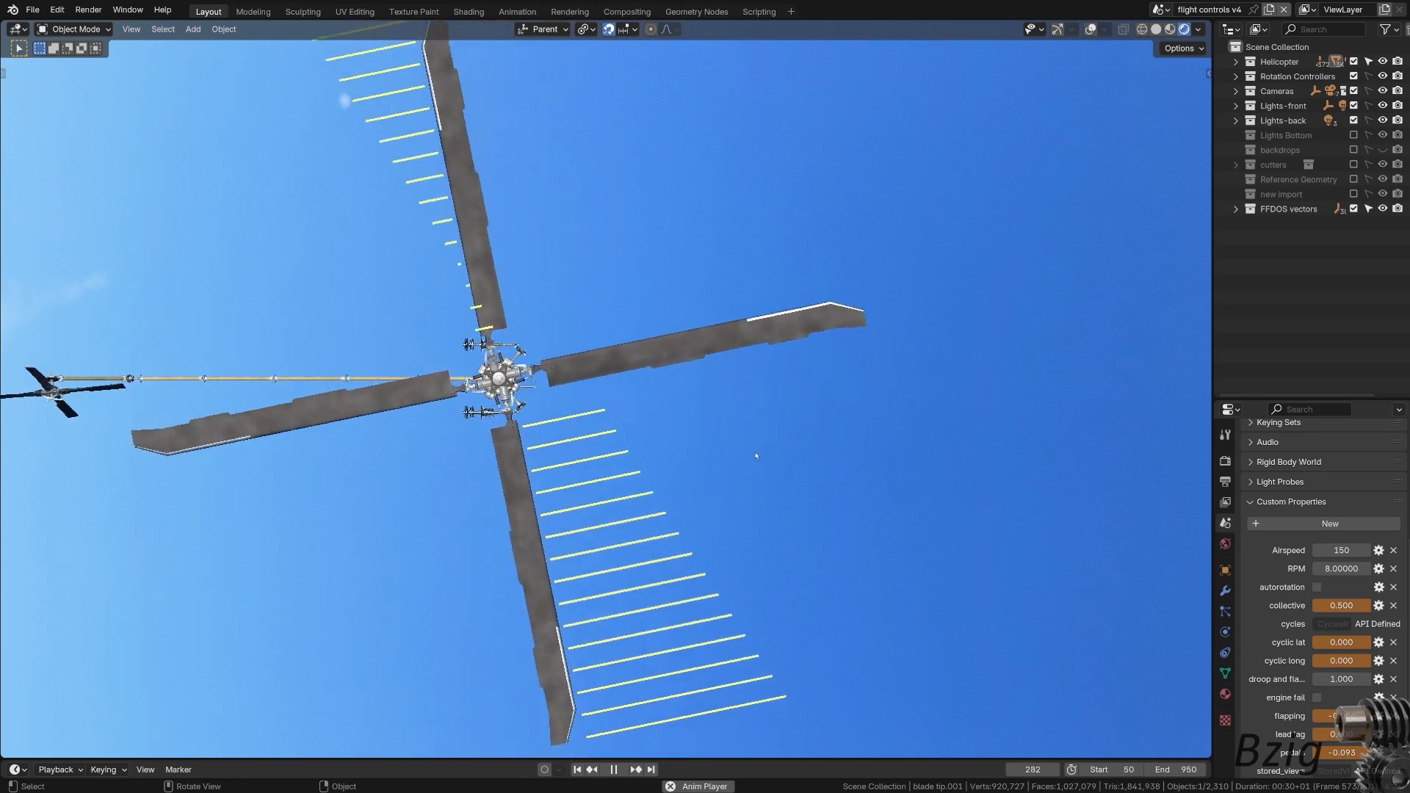
{"action": "left_click", "coordinate": [633, 769]}
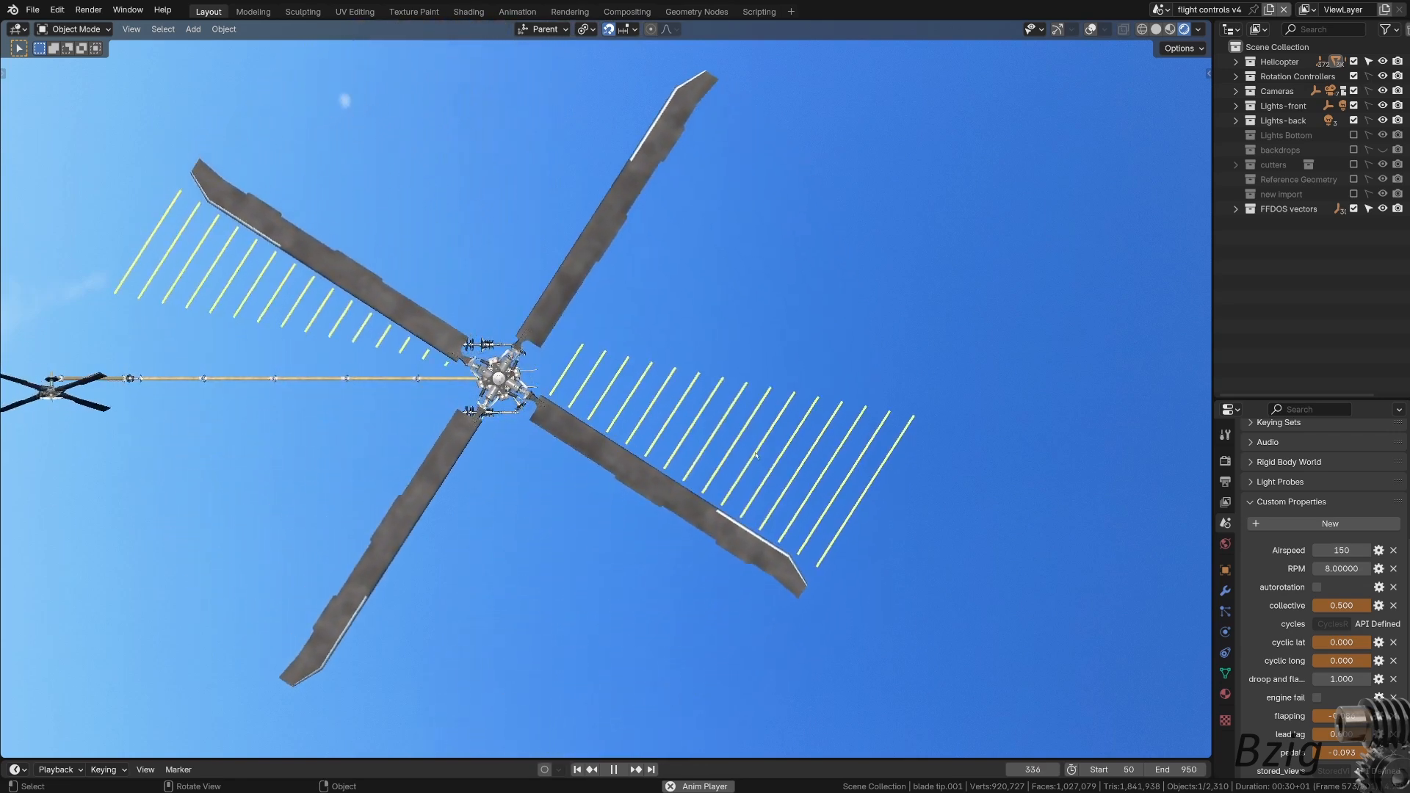
{"action": "left_click", "coordinate": [614, 769]}
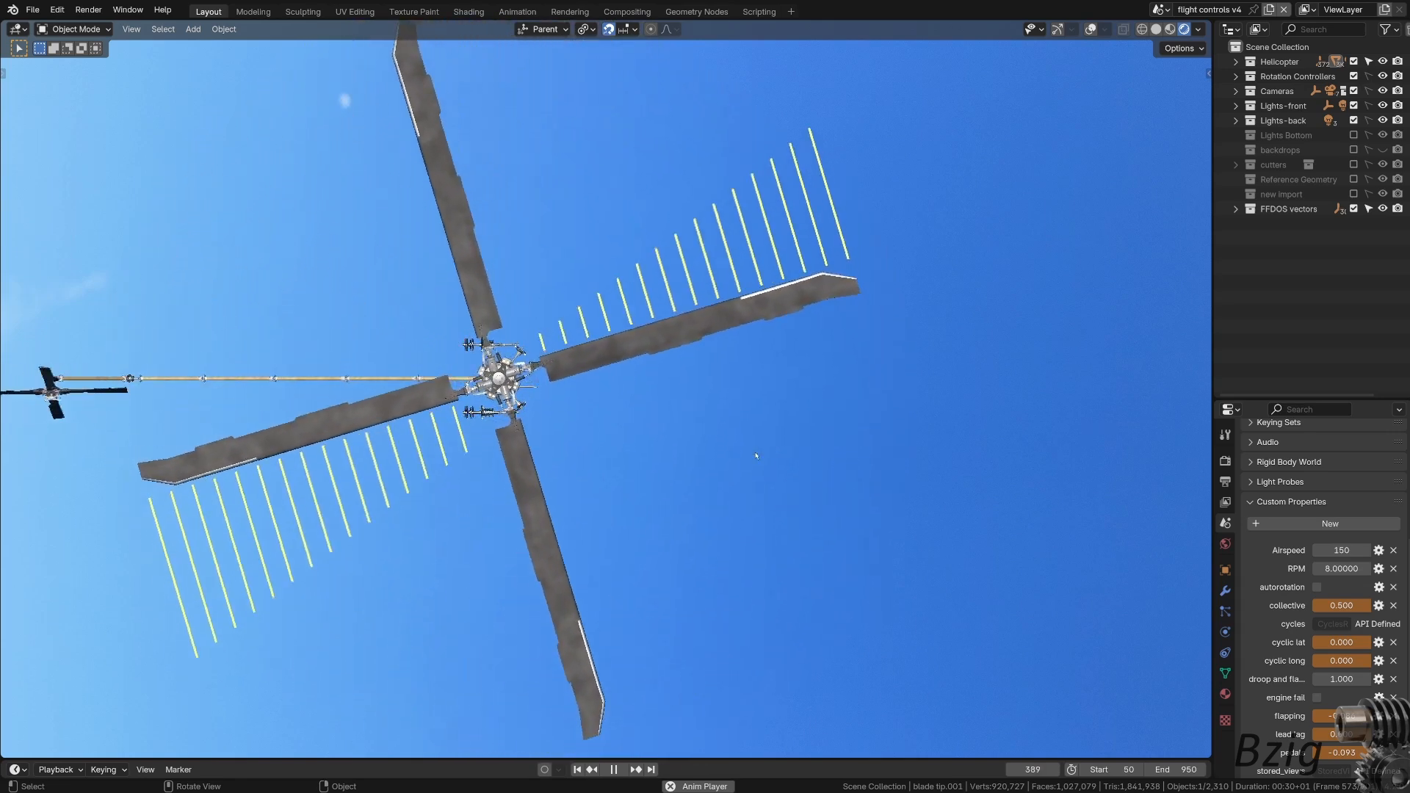
{"action": "left_click", "coordinate": [613, 768]}
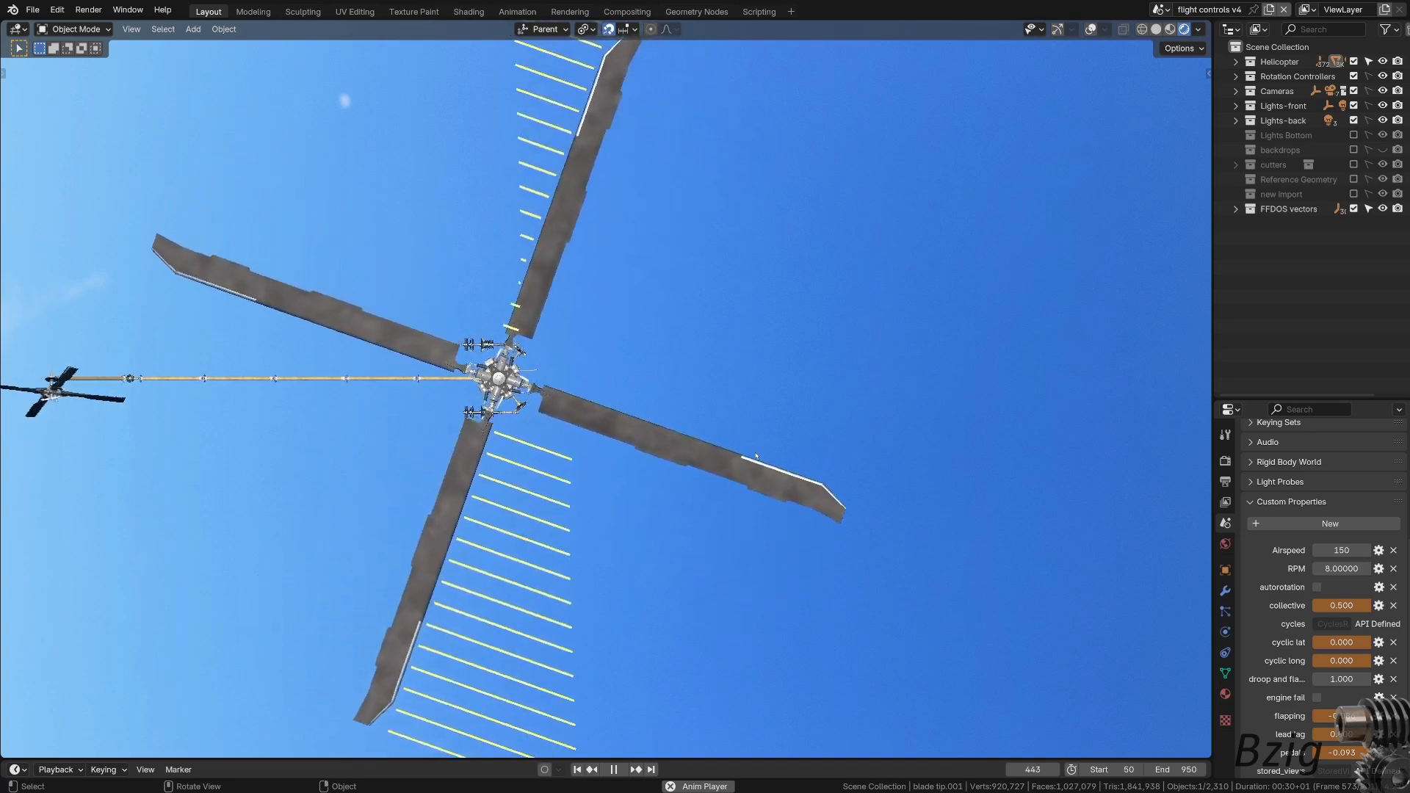